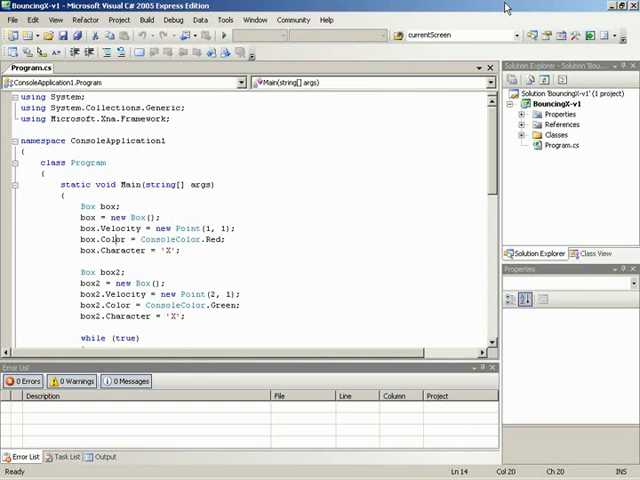
Step: Run the program and highlight the while loop with its box update and draw calls
key("F5")
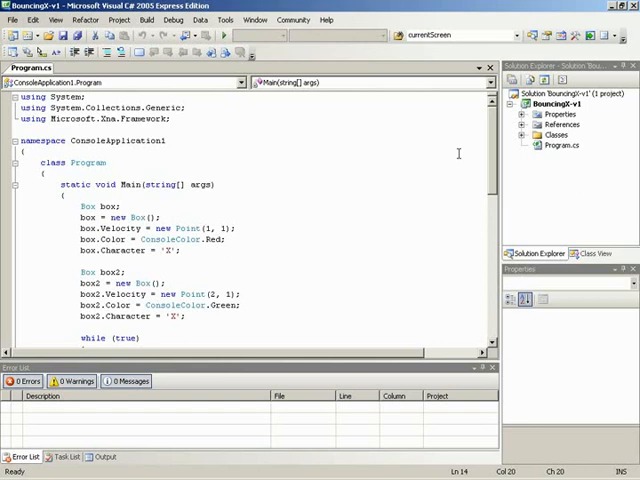
scroll("down", 3)
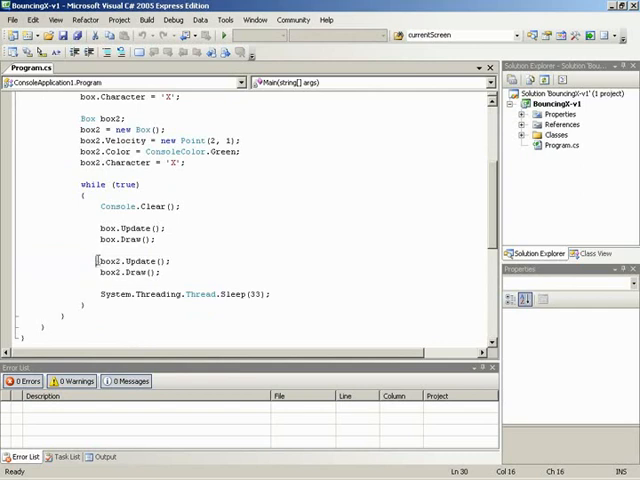
double_click(106, 228)
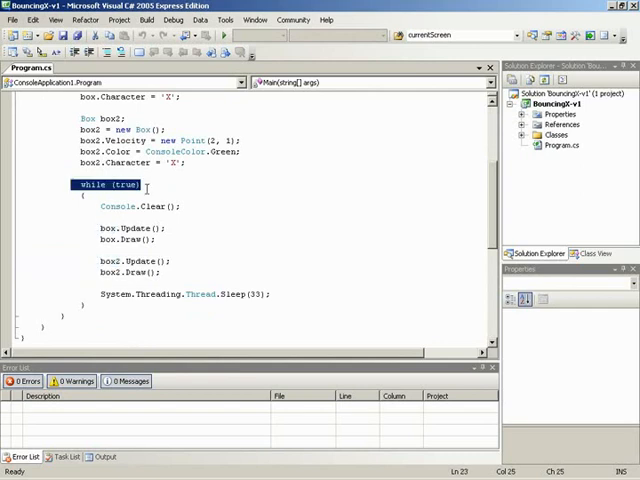
left_click(100, 228)
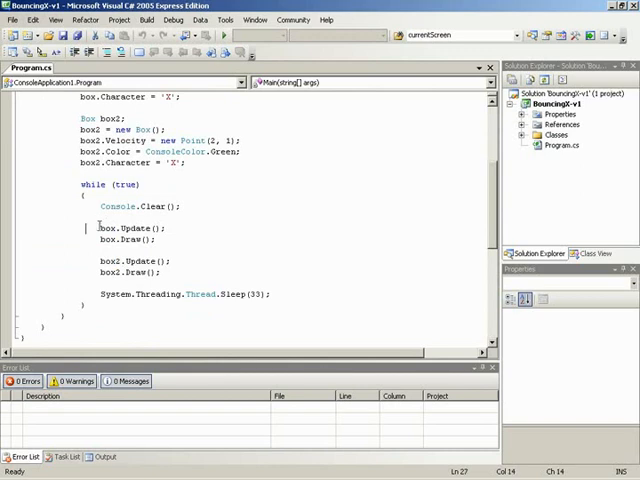
left_click_drag(98, 228, 174, 274)
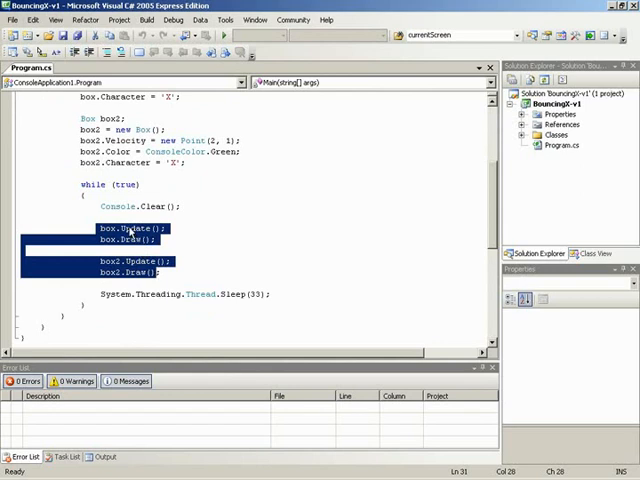
left_click(148, 184)
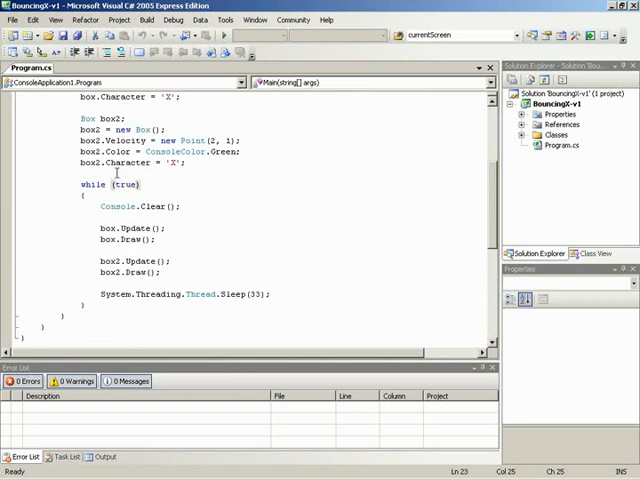
Step: Declare 'static List<Box> boxes;' above Main with IntelliSense
scroll("up", 3)
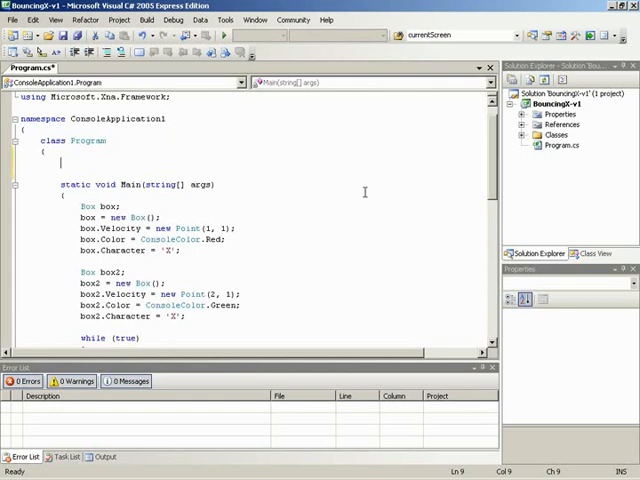
type("a")
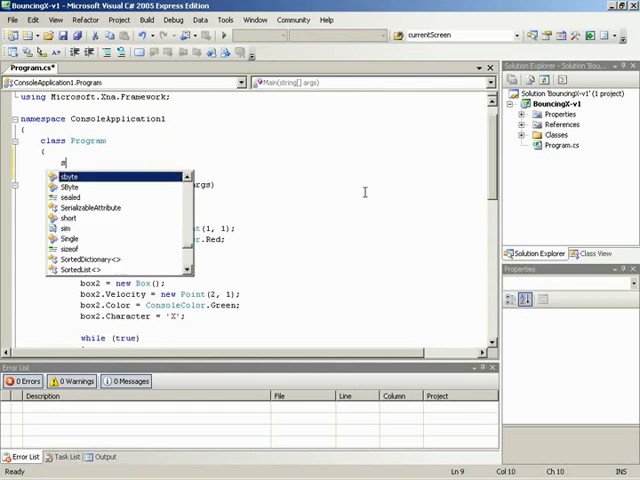
type("sts")
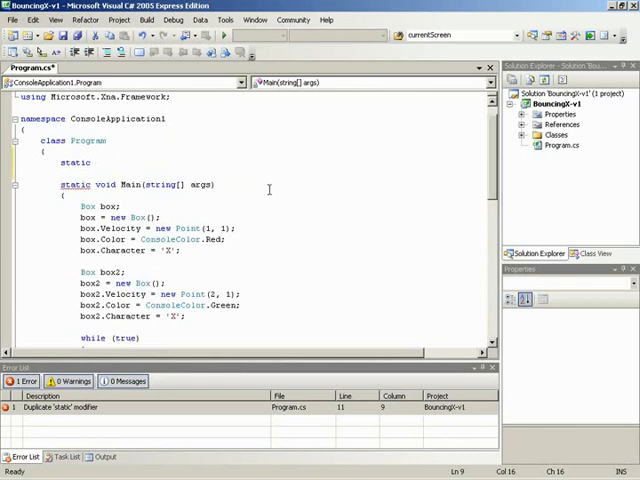
type("List<")
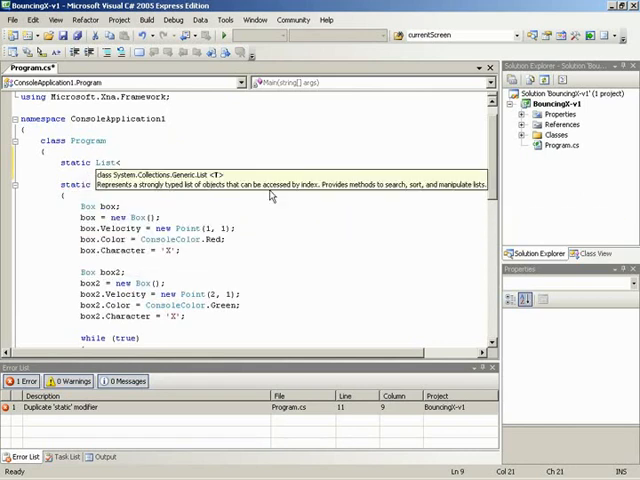
type("Box>")
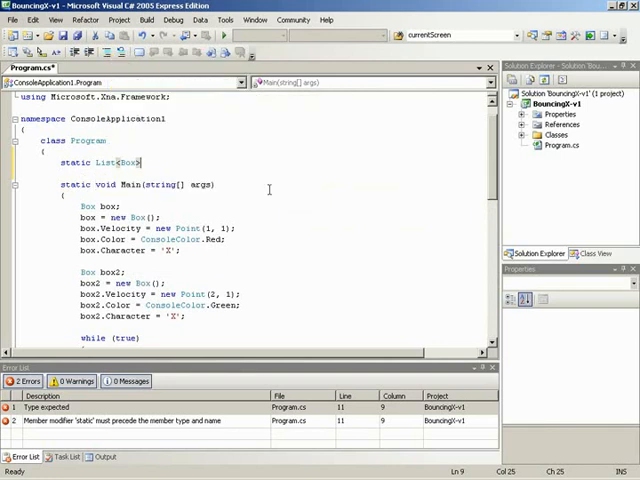
type("bo")
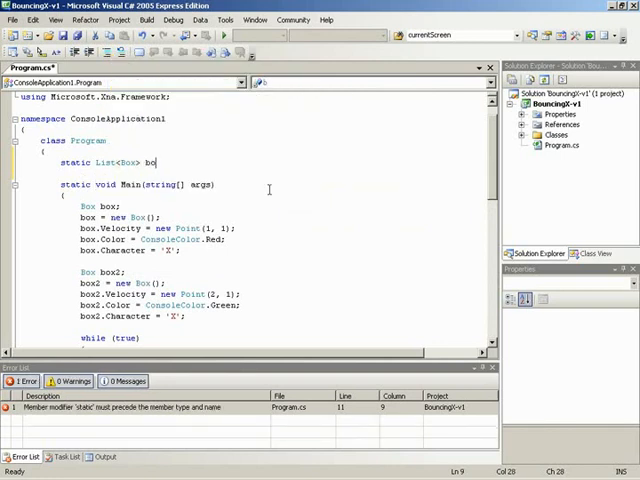
type("xes;")
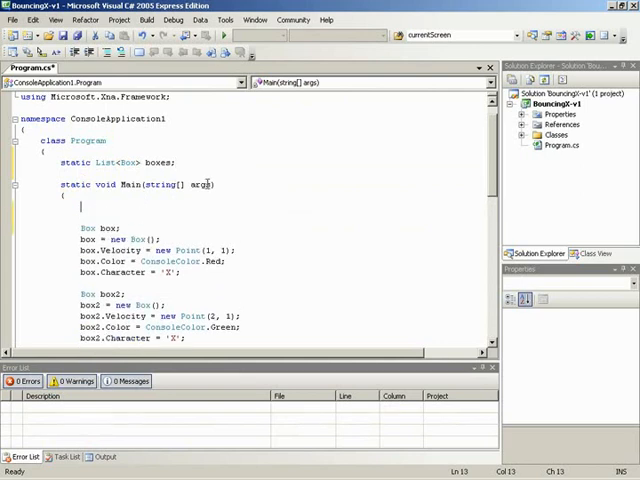
mouse_move(172, 214)
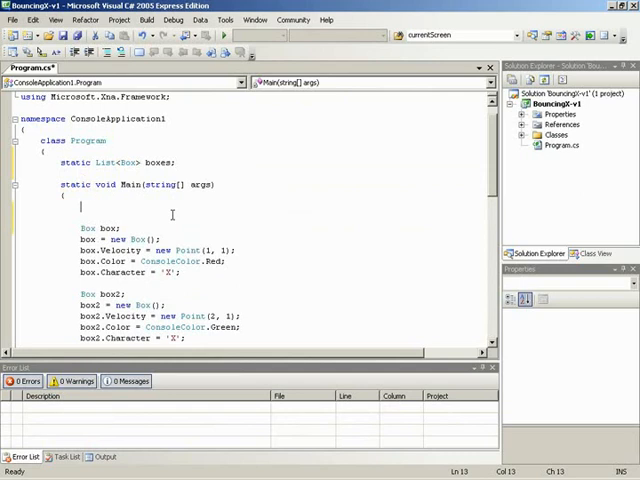
Step: Open Main with 'boxes = new List<Box>();' and highlight the boxes variable
type("b")
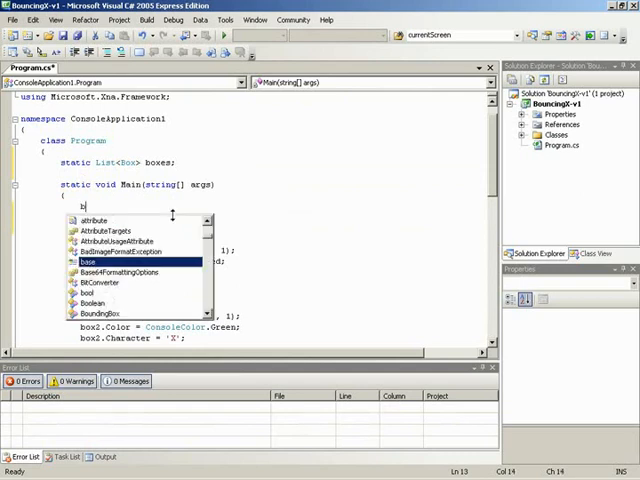
type("oxes =")
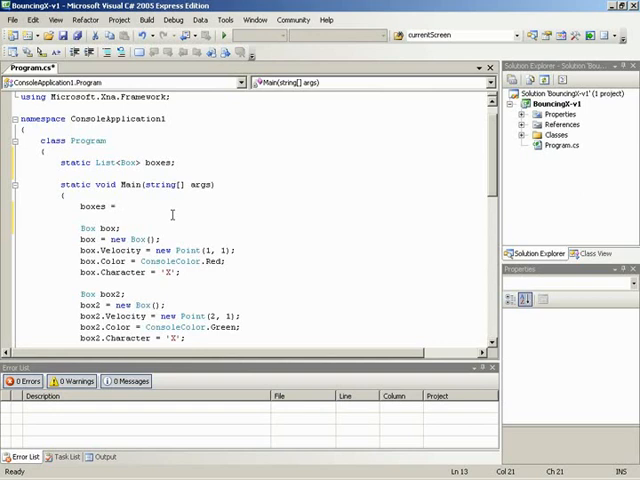
type("new List<Box>();")
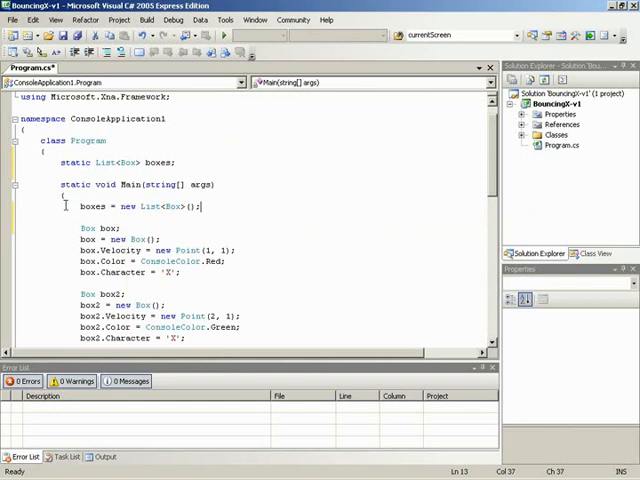
double_click(90, 206)
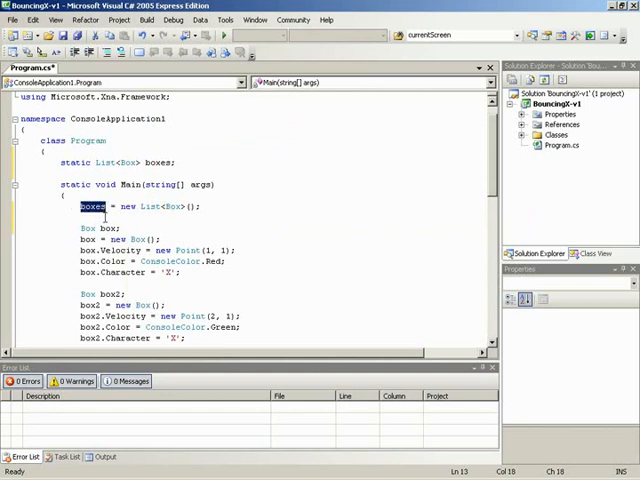
mouse_move(205, 215)
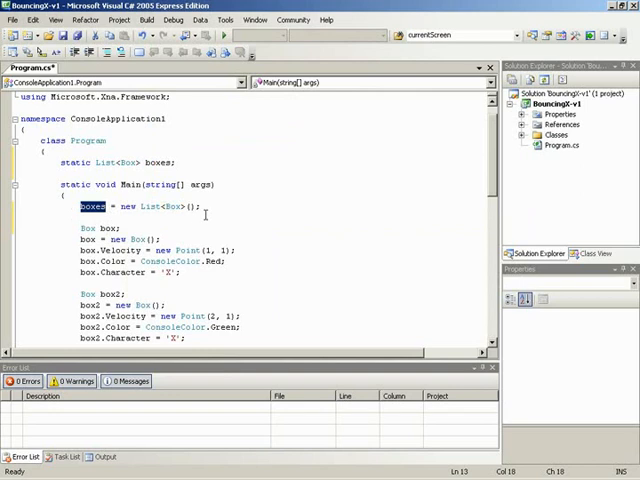
Step: Add 'boxes.Add(box);' and 'boxes.Add(box2);' after each box's Character line
left_click(201, 238)
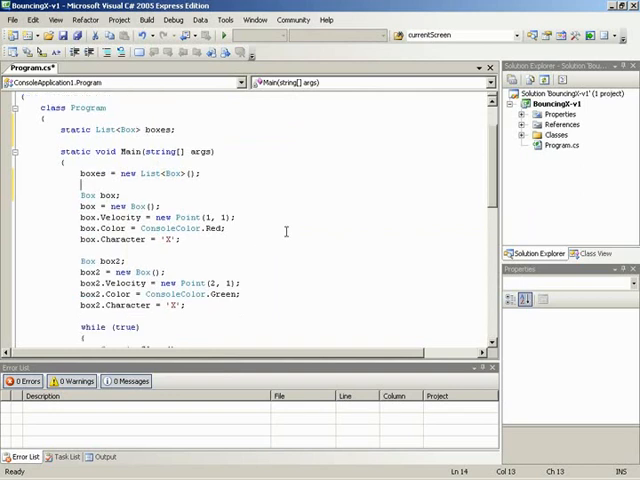
left_click_drag(78, 194, 181, 240)
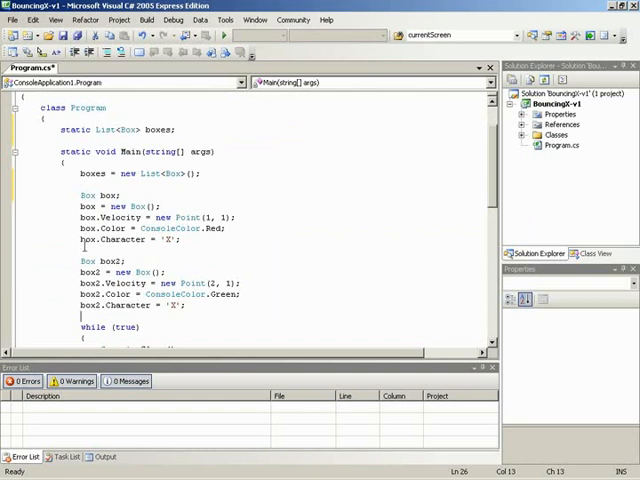
left_click(180, 239)
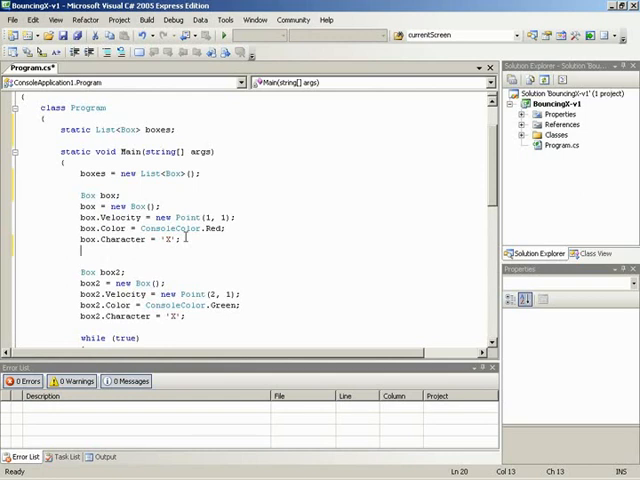
type("boxes.Add(box);")
left_click(159, 327)
type("boxes.Add(box2);")
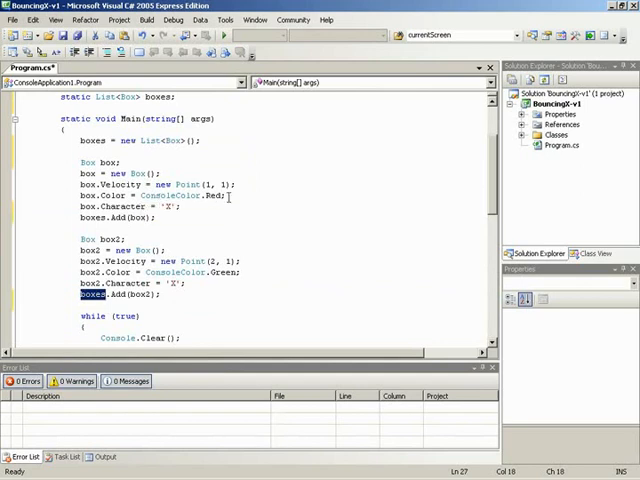
scroll("down", 3)
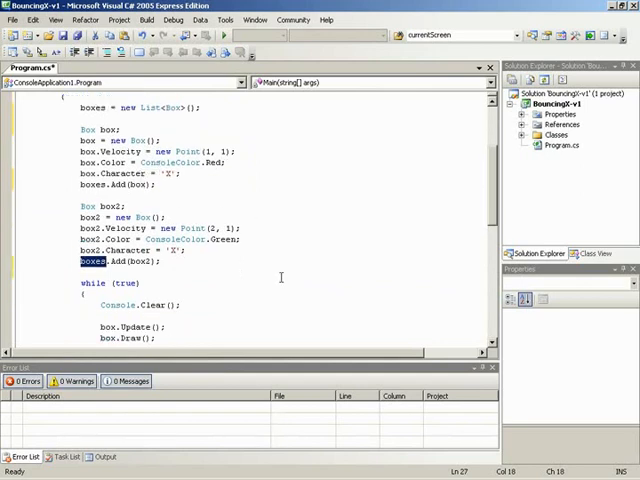
scroll("down", 3)
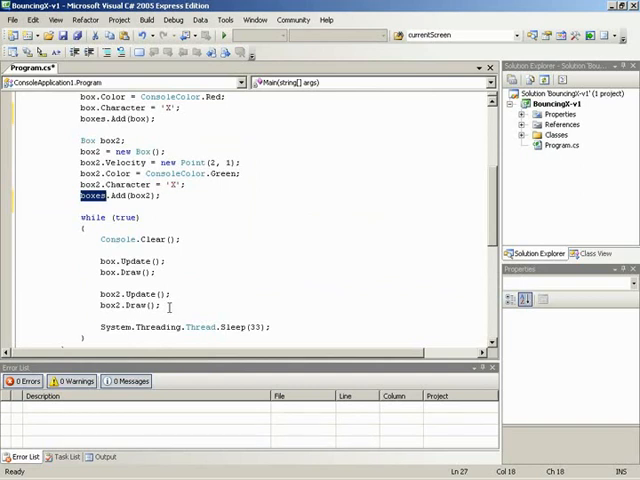
Step: Delete the box and box2 Update/Draw lines and write an empty foreach (Box box in boxes)
left_click_drag(100, 260, 160, 305)
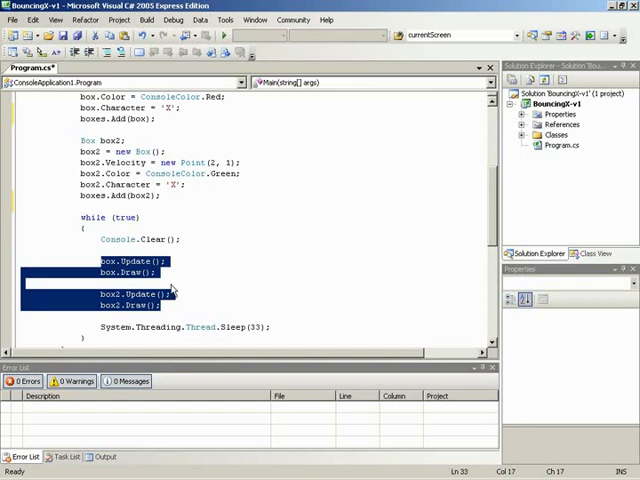
key("Delete")
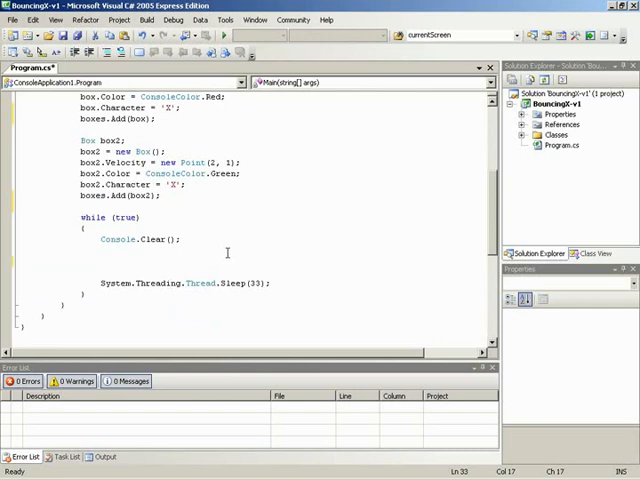
type("foreach (")
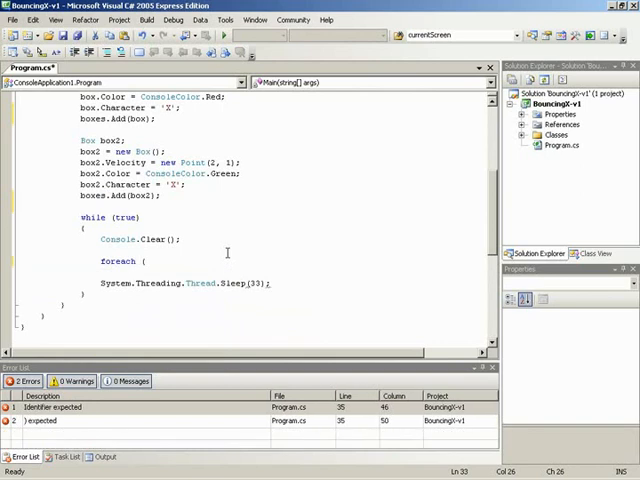
type("Box box in boxes)")
type("{")
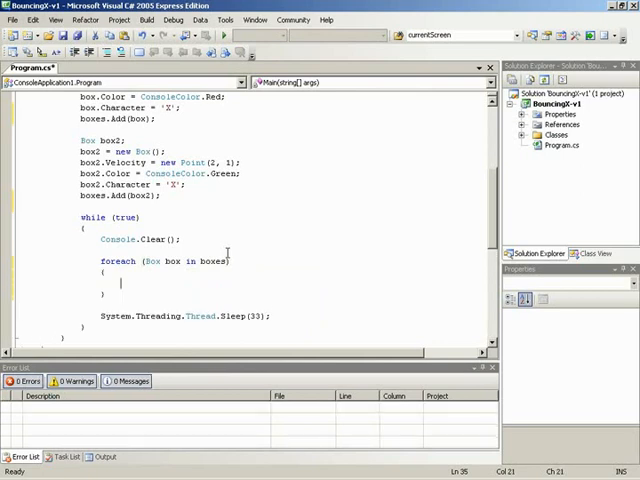
Step: Rename the first Box variable from box to box1, resolving the foreach variable conflict
double_click(170, 261)
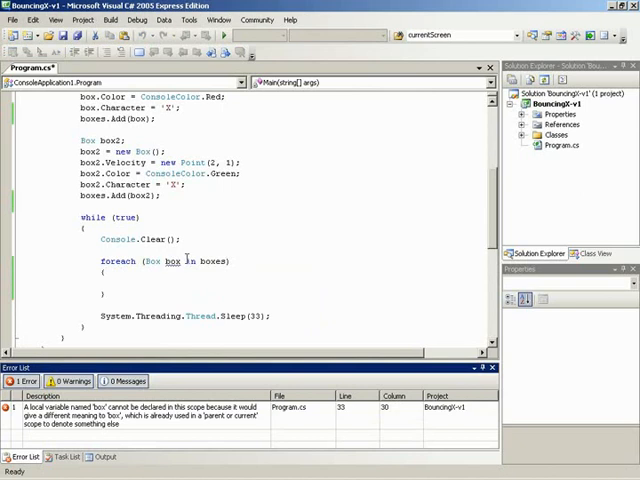
double_click(169, 261)
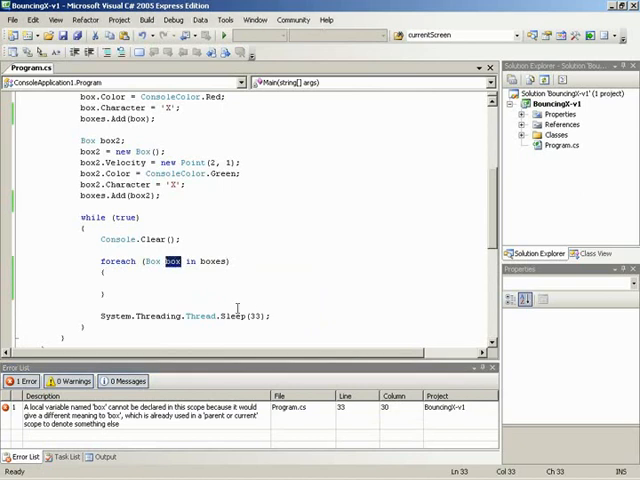
scroll("up", 3)
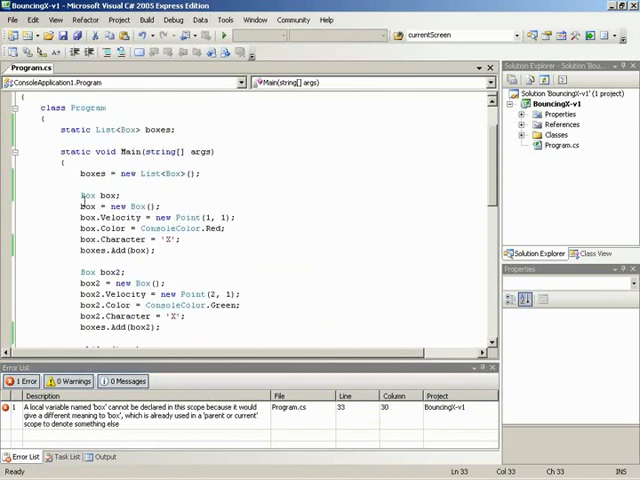
scroll("down", 3)
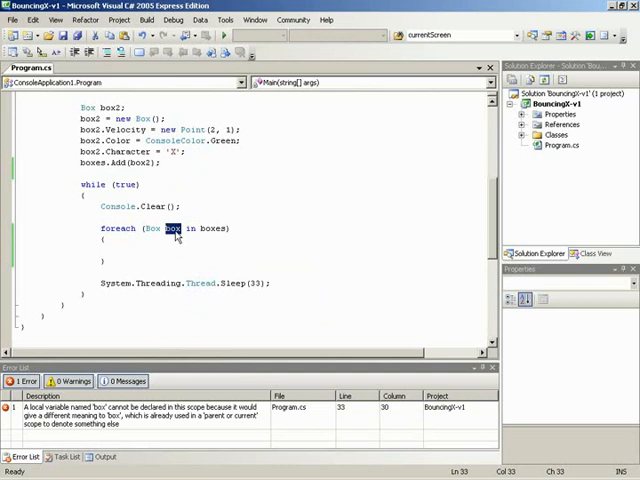
left_click(188, 246)
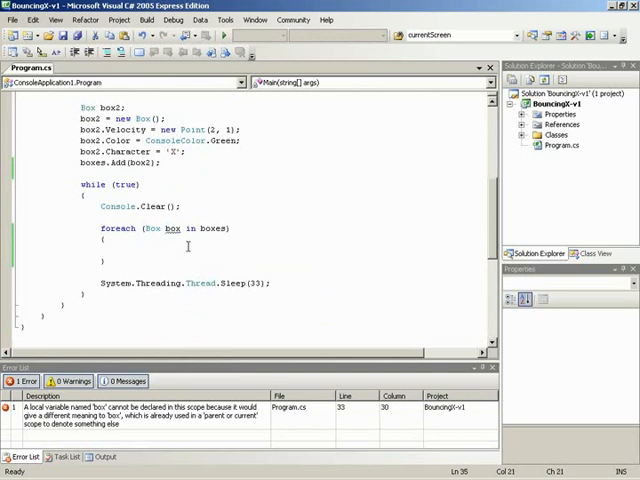
scroll("up", 3)
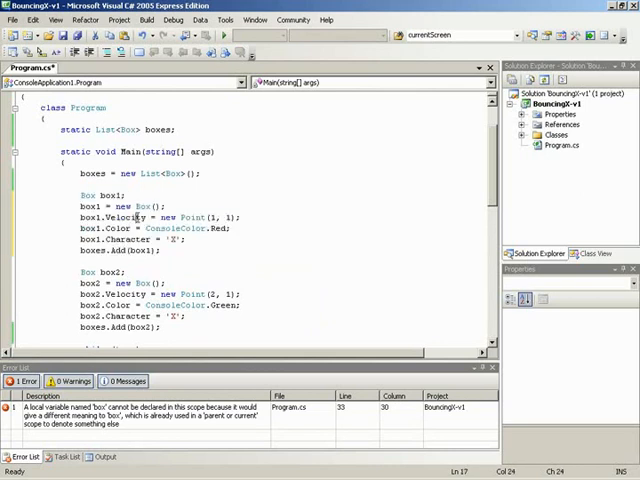
double_click(113, 193)
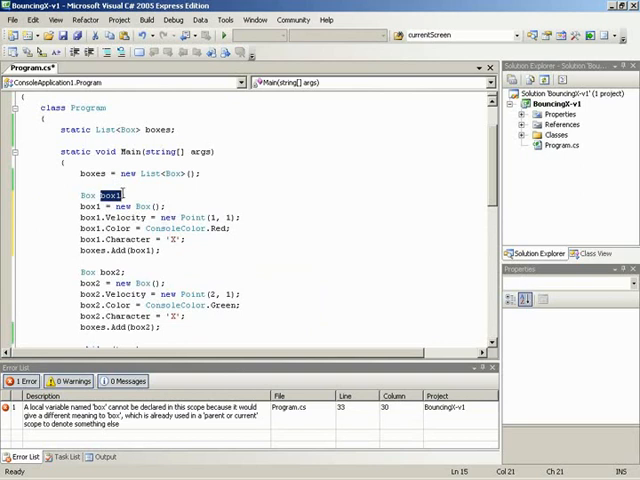
scroll("down", 3)
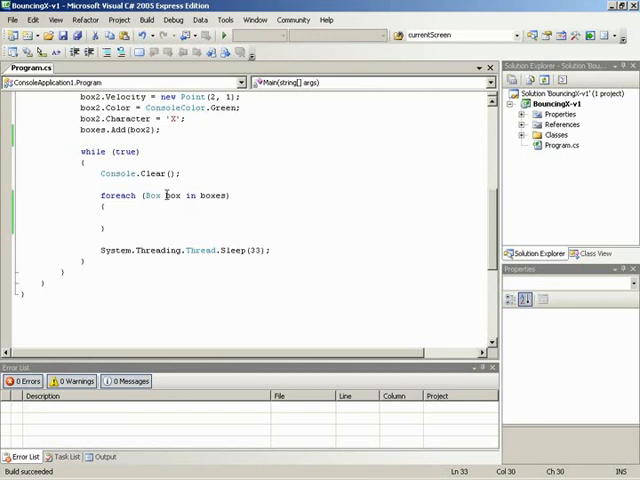
Step: Fill the foreach body with box.Update(); and box.Draw();
double_click(172, 195)
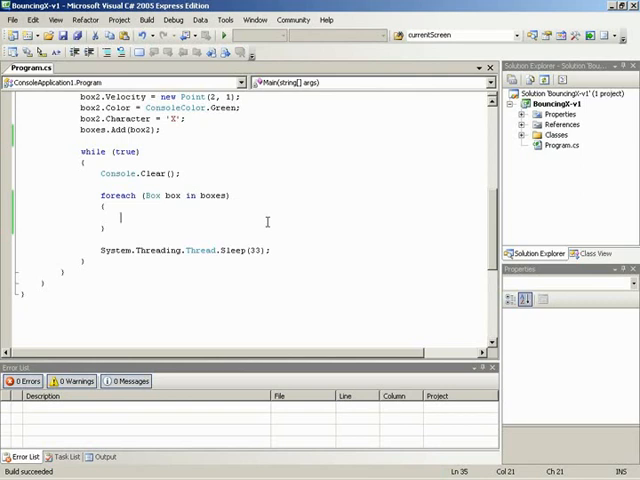
type("boc")
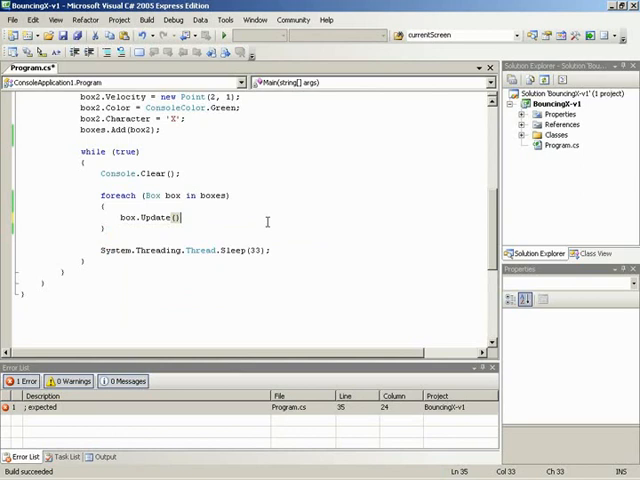
type("boo")
type(";")
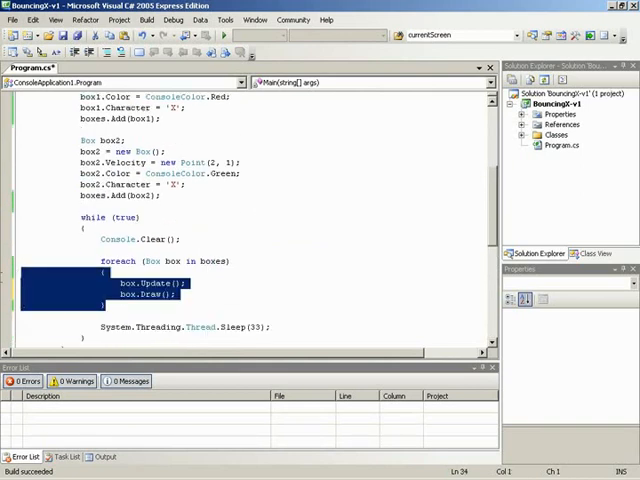
left_click(198, 293)
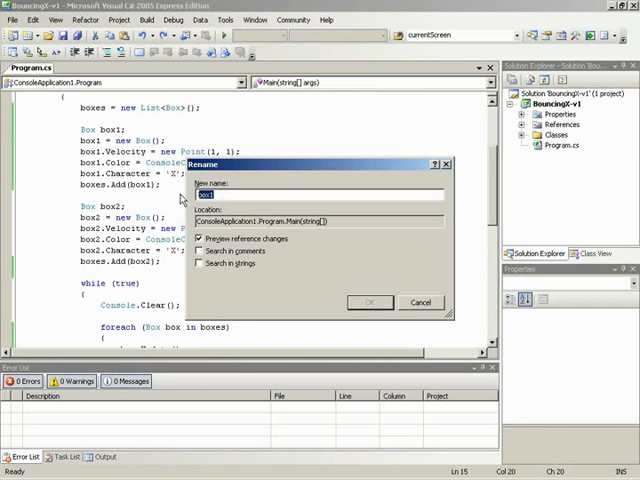
Step: Rename box1 to newBox across the code and delete the box2 setup block
type("newBox")
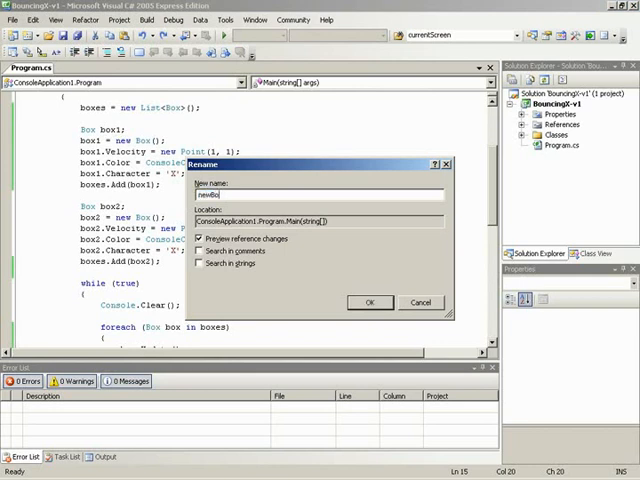
left_click(370, 302)
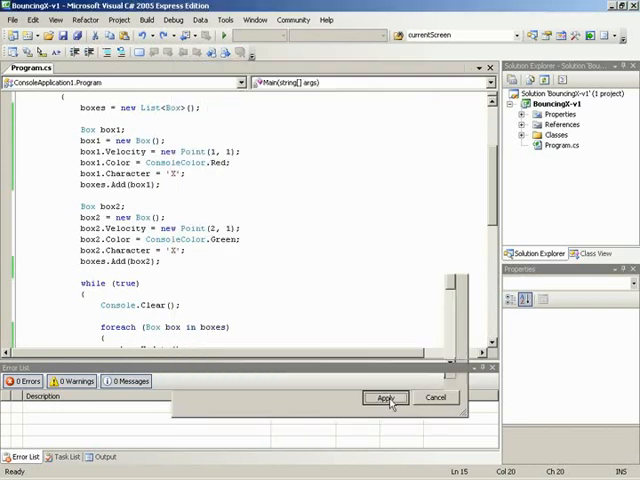
left_click(386, 398)
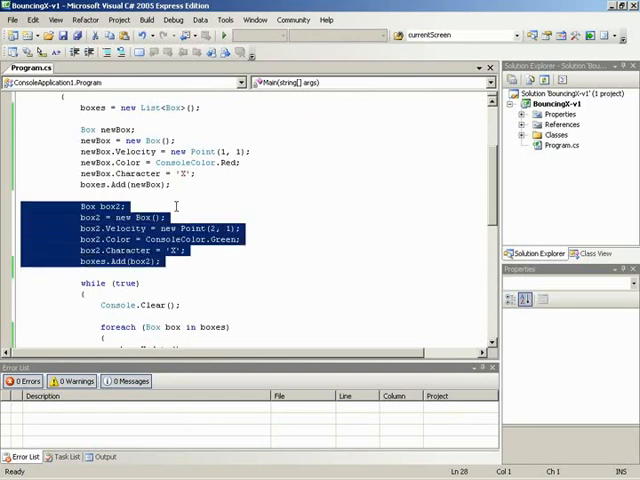
key("Delete")
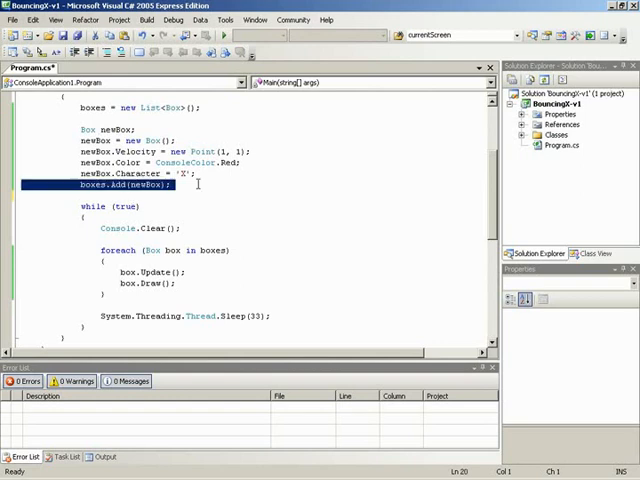
Step: Duplicate the newBox block for Green and Blue boxes, then run the program
left_click(25, 206)
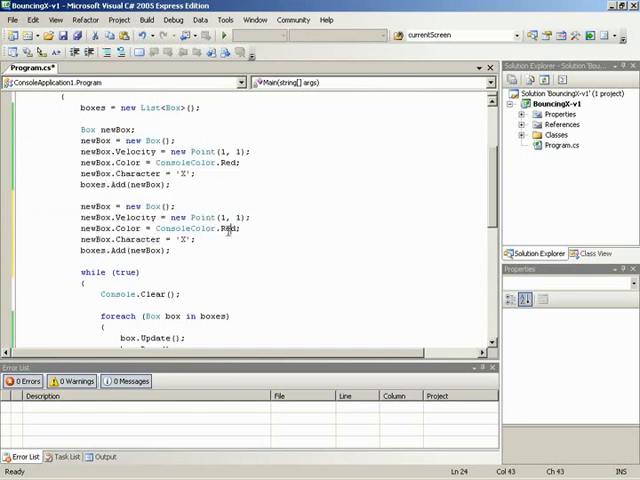
type("Green")
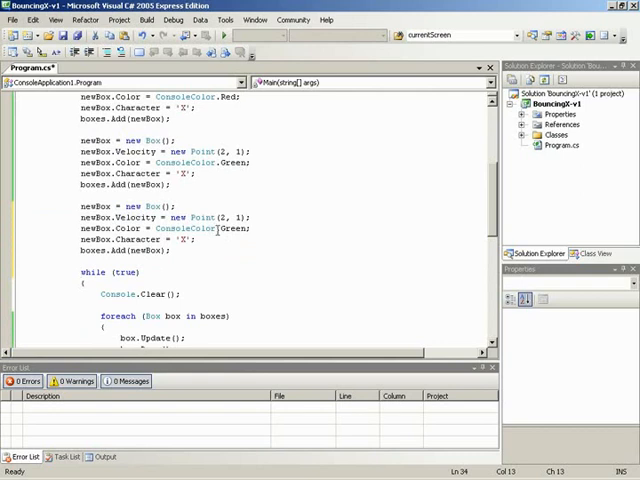
double_click(232, 228)
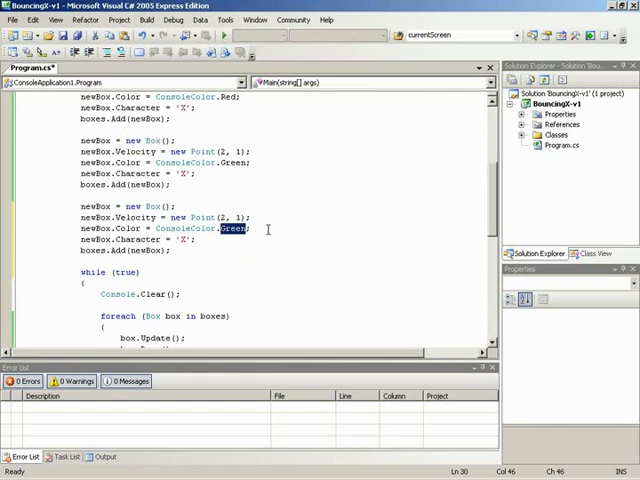
type("Blue")
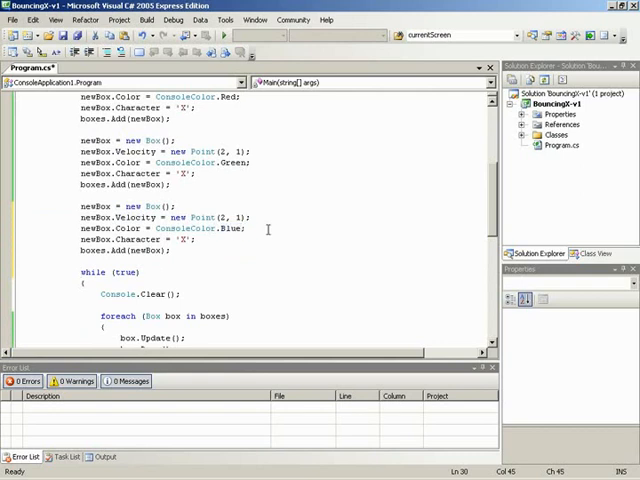
key("F5")
type("2")
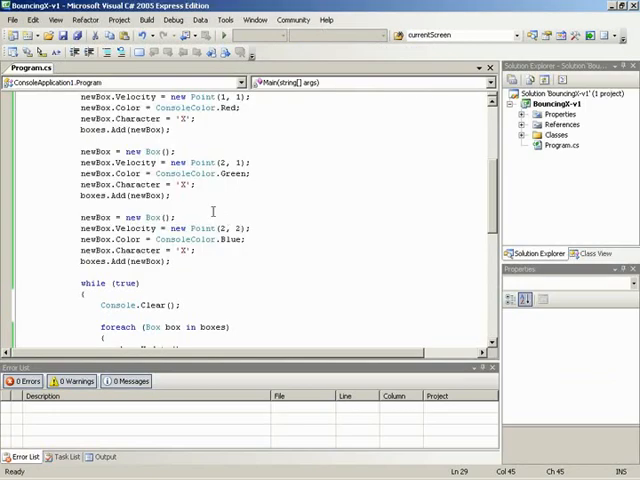
scroll("down", 3)
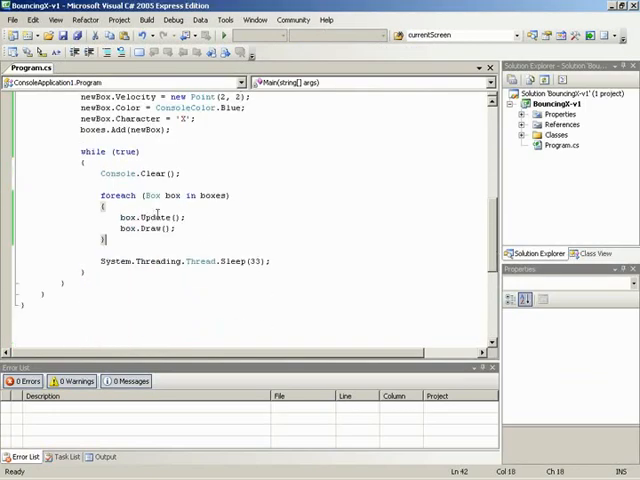
scroll("up", 3)
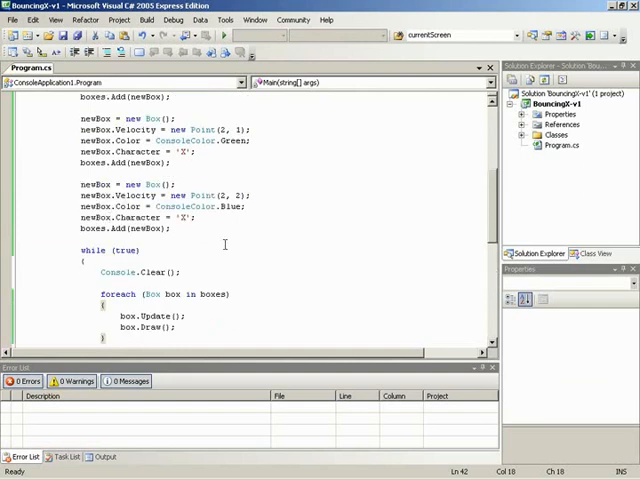
scroll("down", 3)
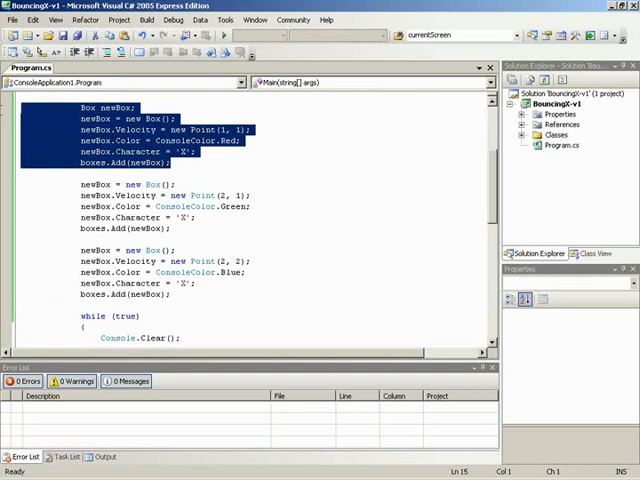
left_click(197, 174)
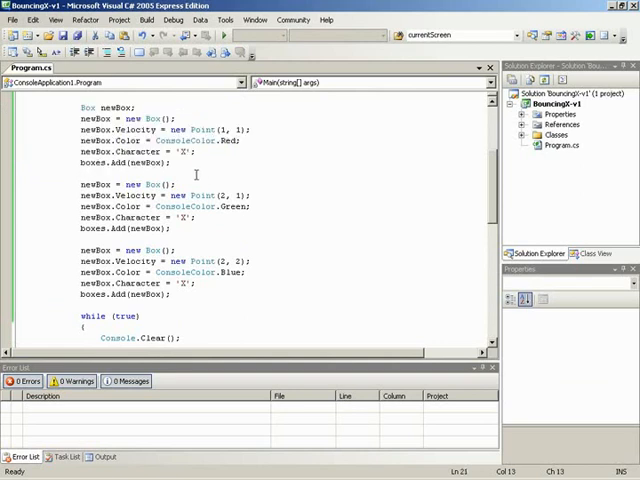
scroll("down", 3)
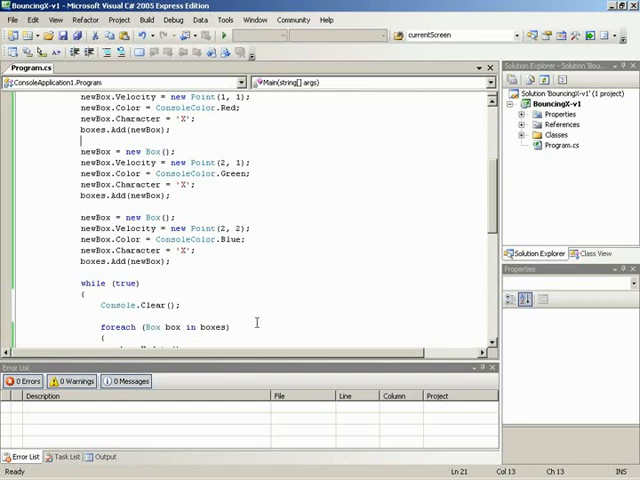
scroll("down", 3)
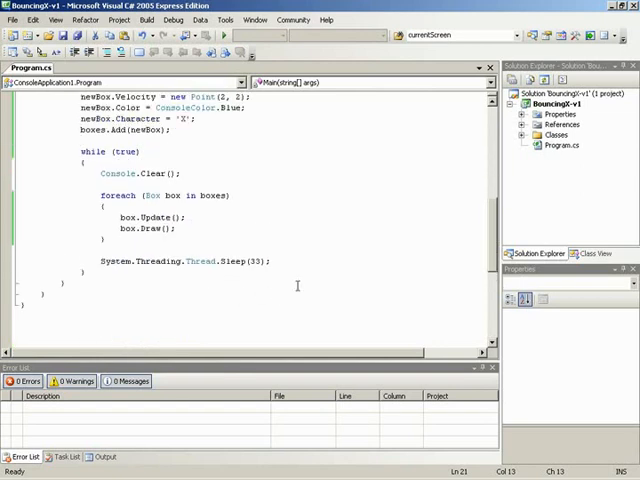
Step: Declare 'static void AddRandomBox(ConsoleColor color)' just below Main
left_click(62, 281)
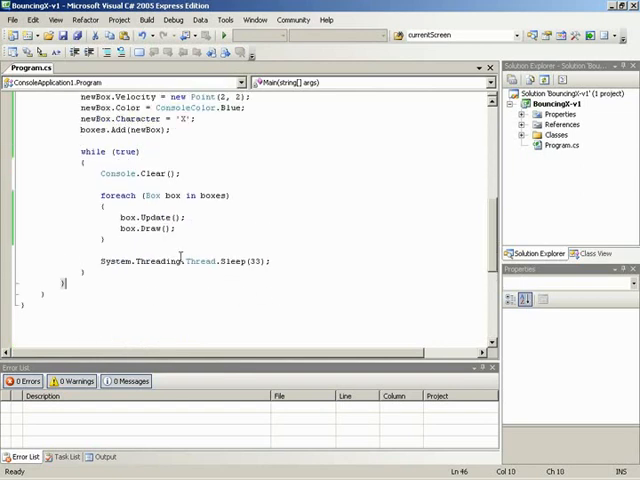
type("static")
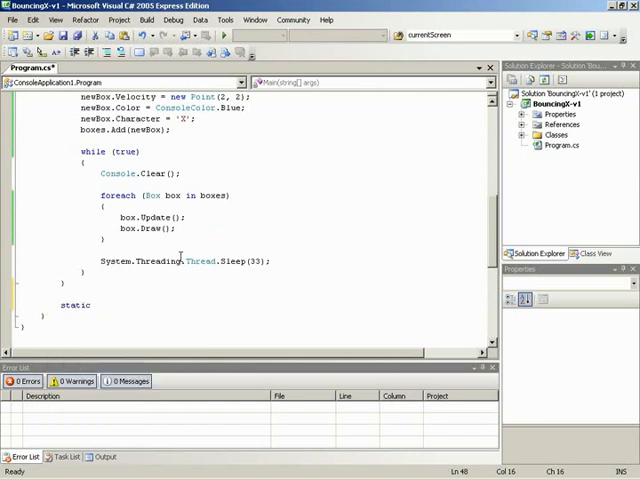
type("void")
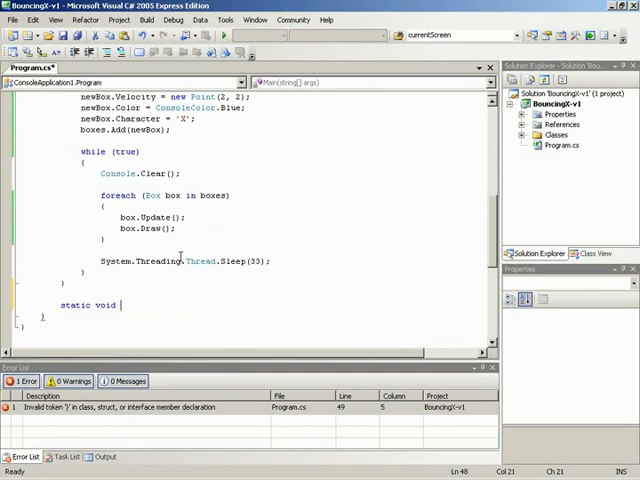
type("AddRandom")
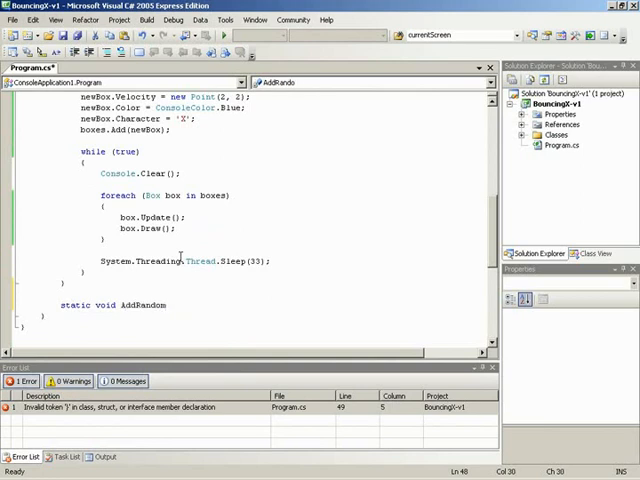
type("Box (")
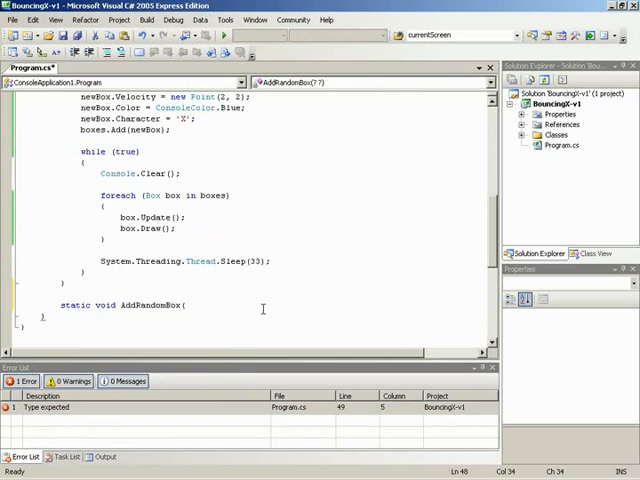
type("ConsoleColor co")
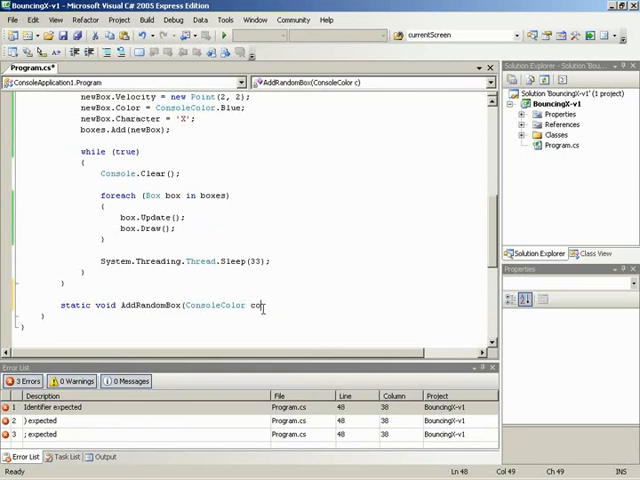
type("lor)")
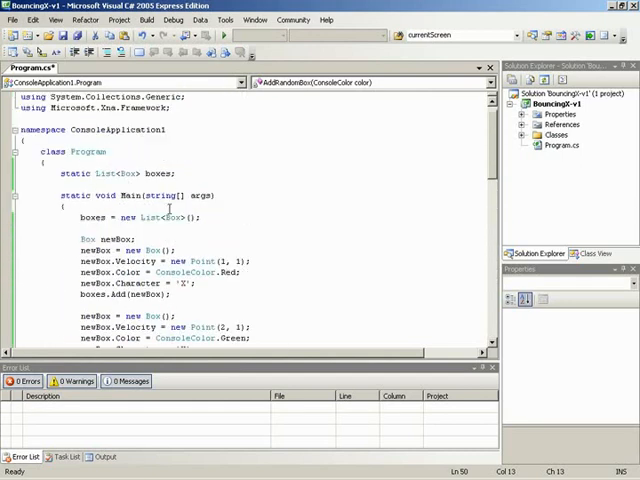
Step: Add a 'static Random random;' field and initialize it with 'random = new Random();' in Main
left_click(175, 173)
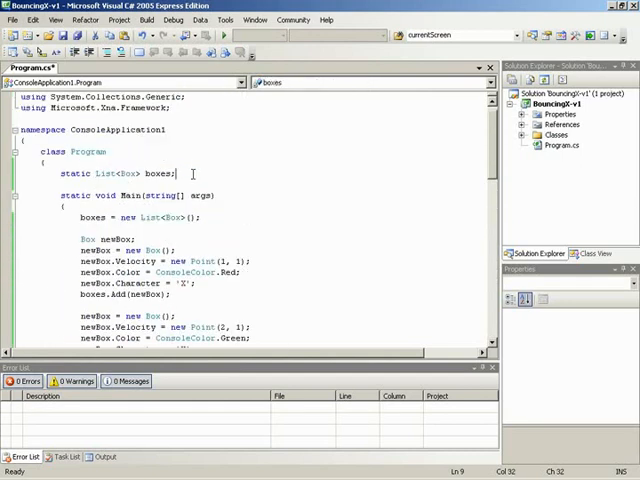
type("sta")
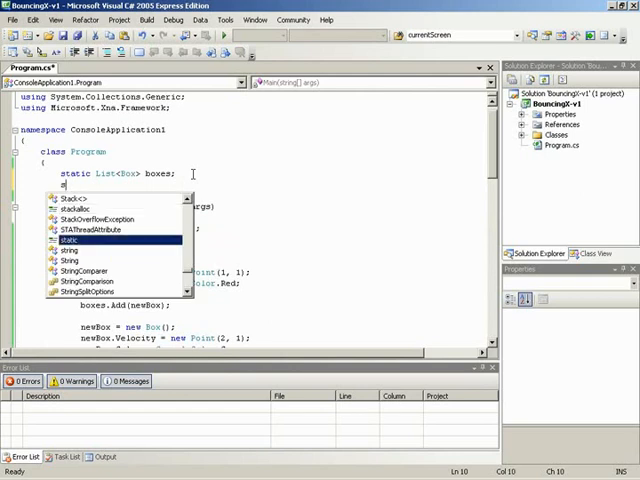
type("Random r")
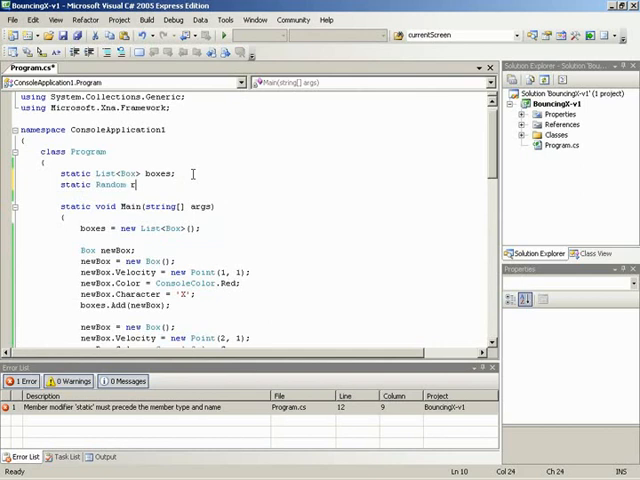
type("andom;")
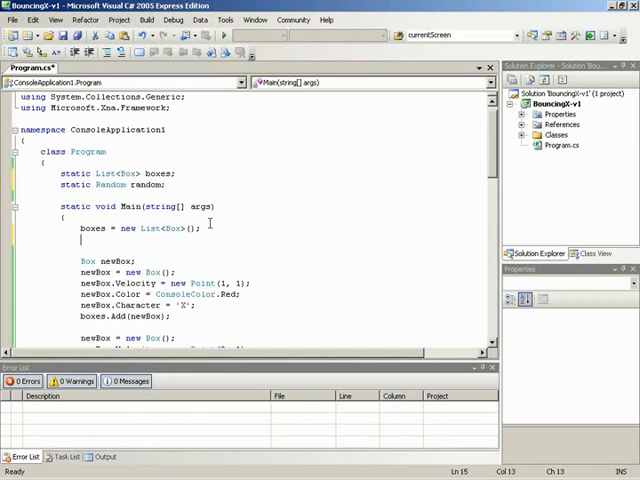
type("re")
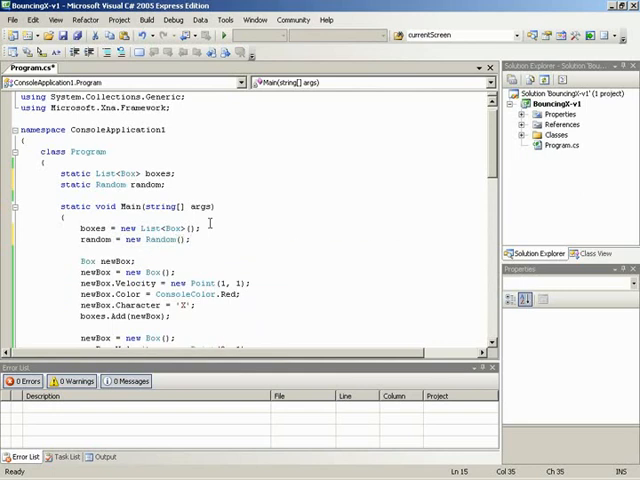
Step: In AddRandomBox, declare Box box, create it with new Box(), and set box.Color = color
scroll("down", 3)
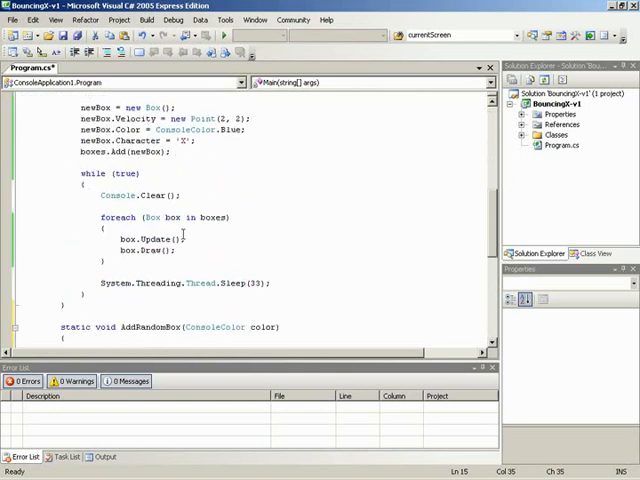
scroll("down", 3)
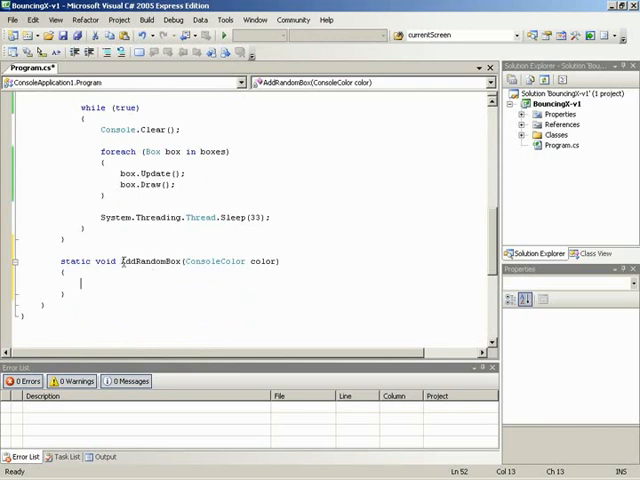
mouse_move(291, 321)
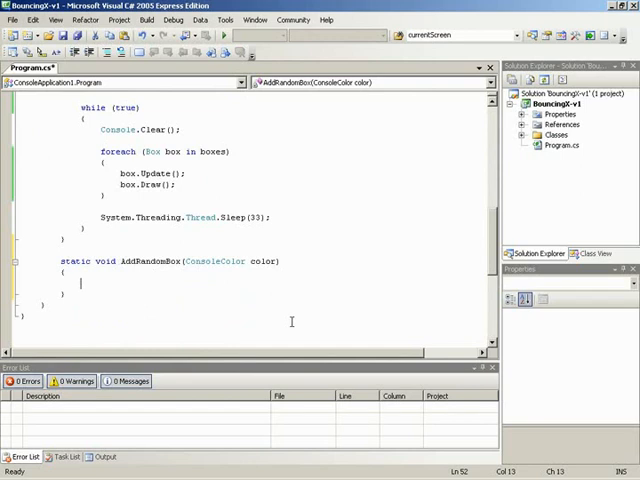
type("Box")
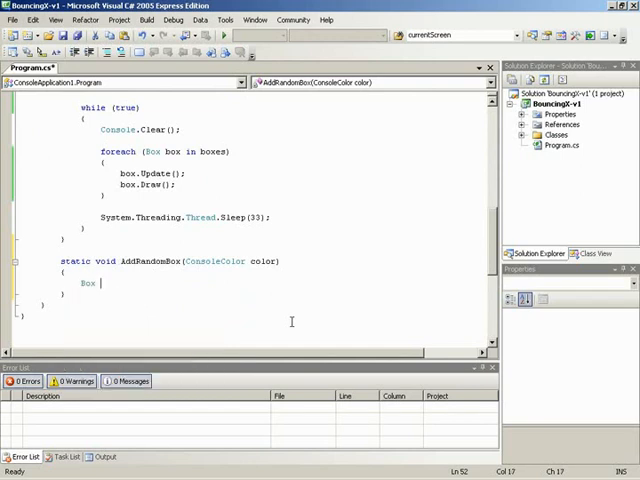
type("box;")
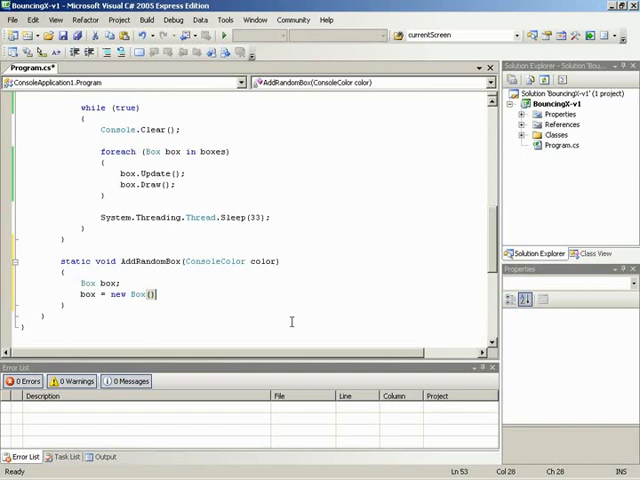
scroll("up", 3)
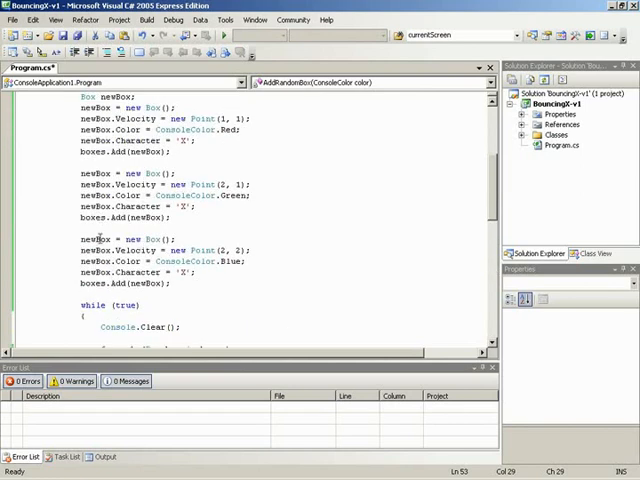
scroll("down", 3)
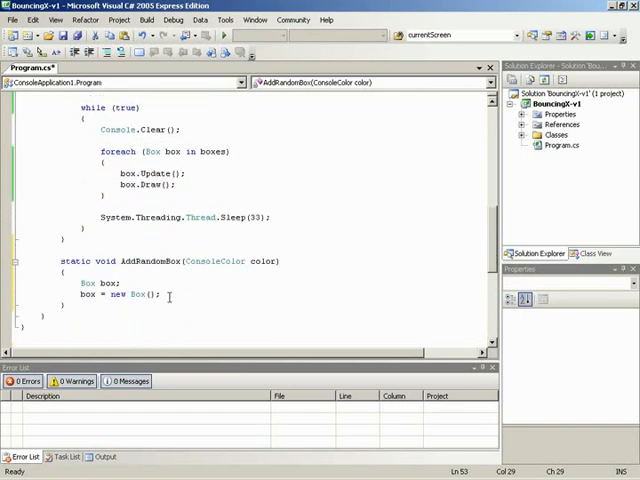
mouse_move(87, 294)
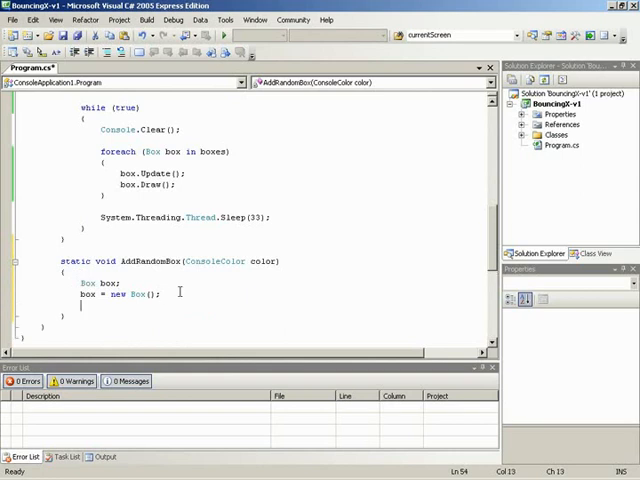
type("bo")
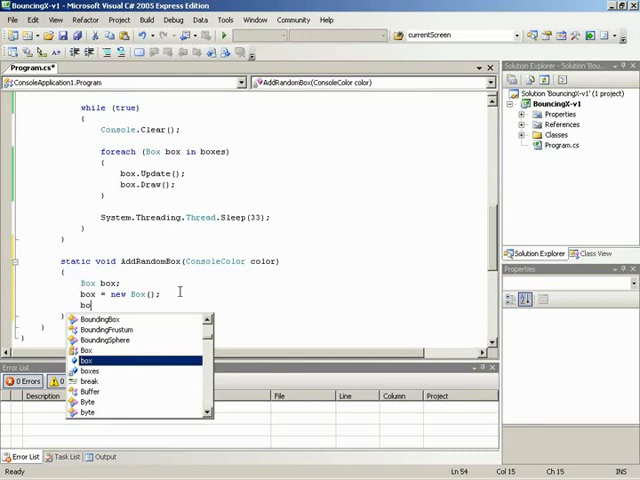
type(".Color = color")
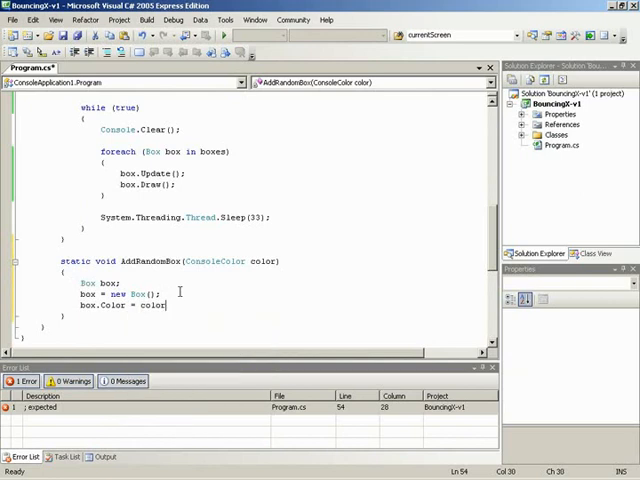
type(";")
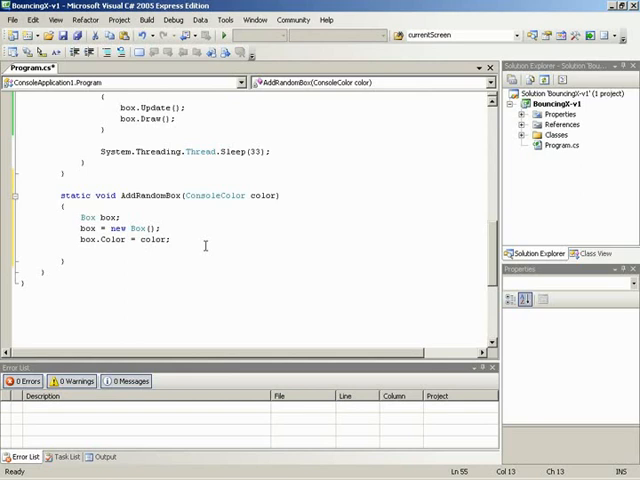
Step: Set box.Velocity to a new Point of random.Next(1, 4) for both components
type("box.Velocity = new Point();")
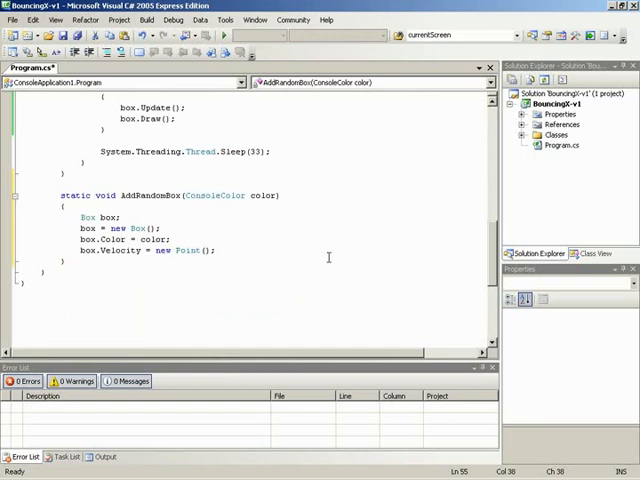
type("random.Next")
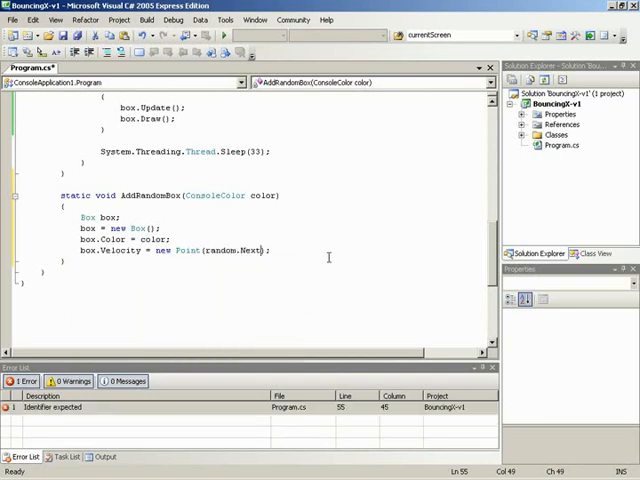
type("()")
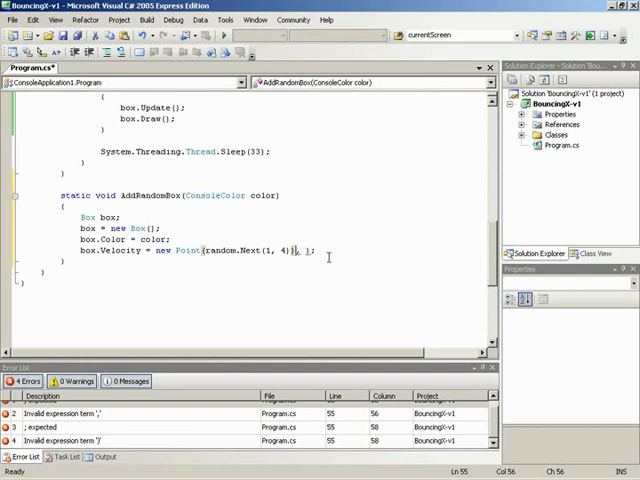
key("Backspace")
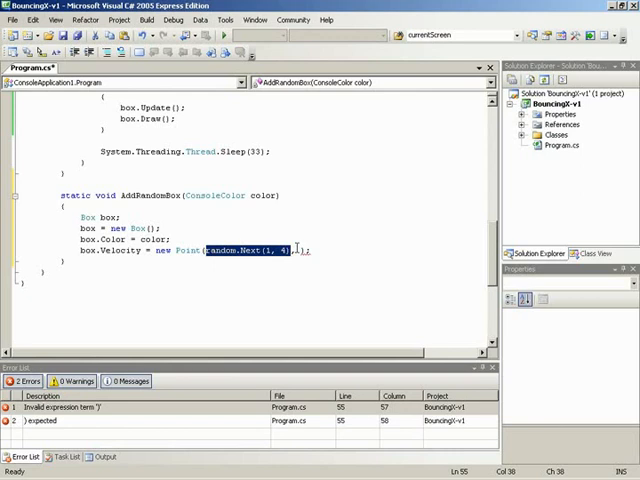
type(", random.Next(1, 4)")
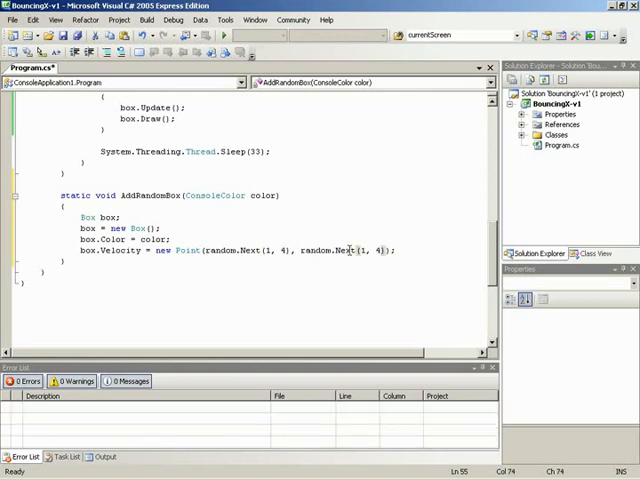
mouse_move(355, 249)
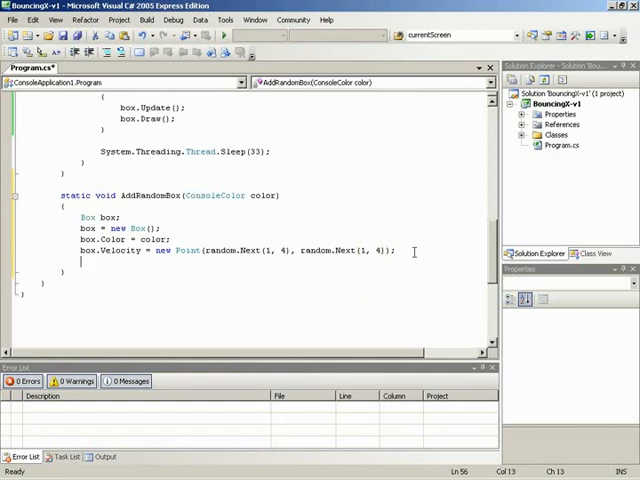
Step: Set box.Position randomly within Console.WindowWidth and WindowHeight, then add the box to boxes
type("box.Position =")
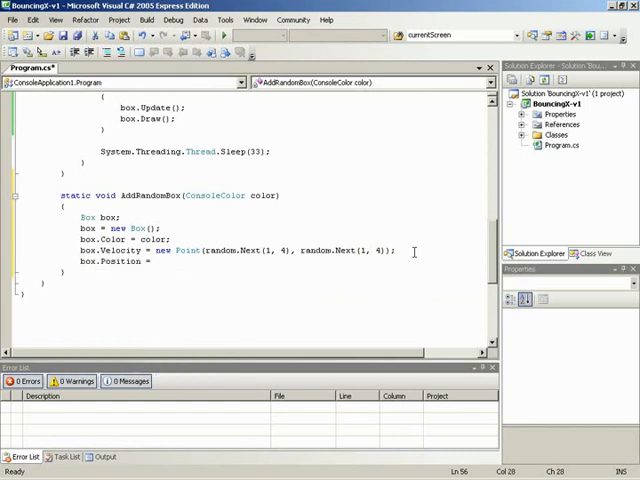
type("new Point")
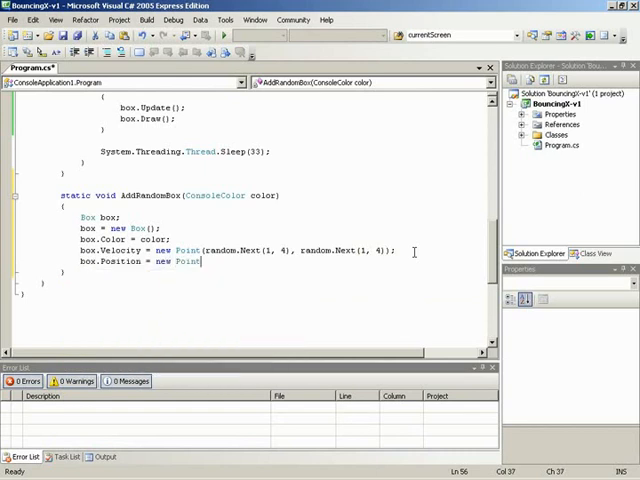
type("();")
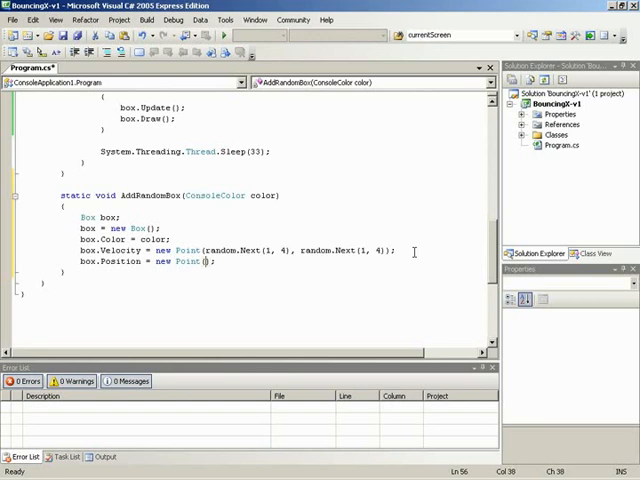
type("rea")
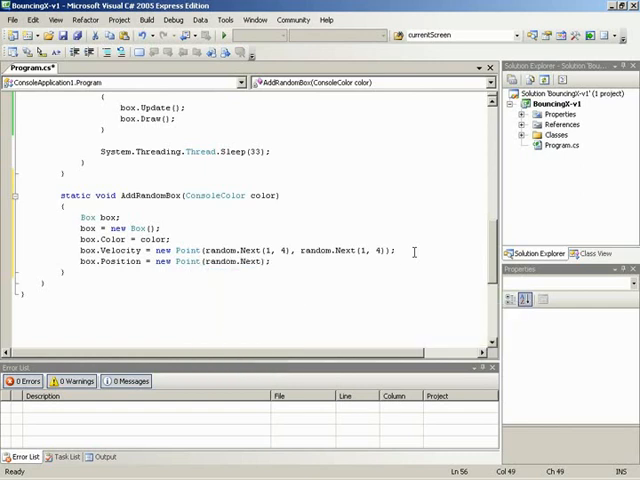
type("(")
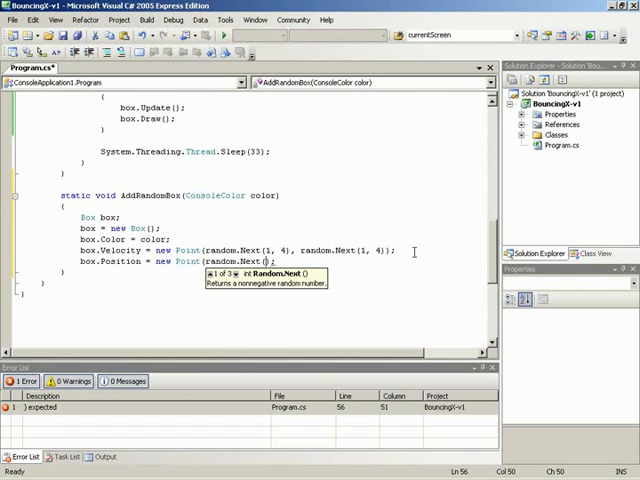
type("ConsoleColor")
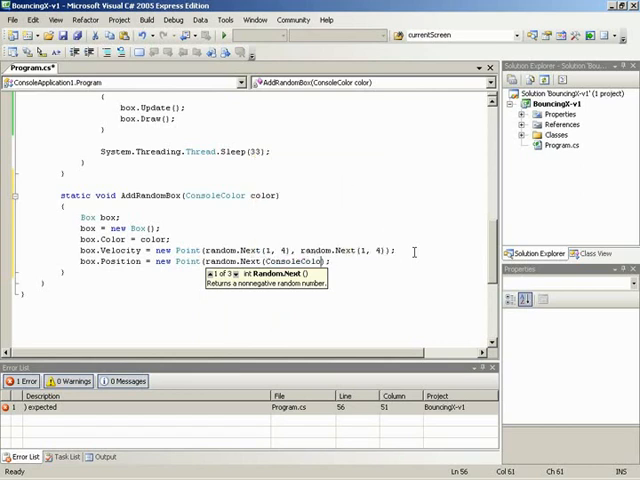
type(".WindowWidth")
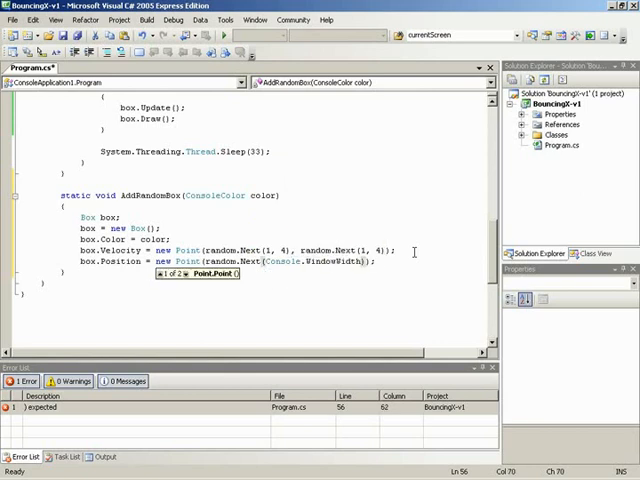
type(",")
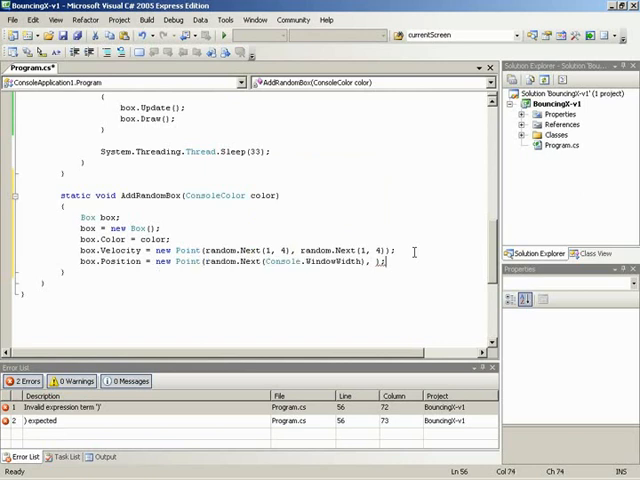
type("Console.WindowWidth")
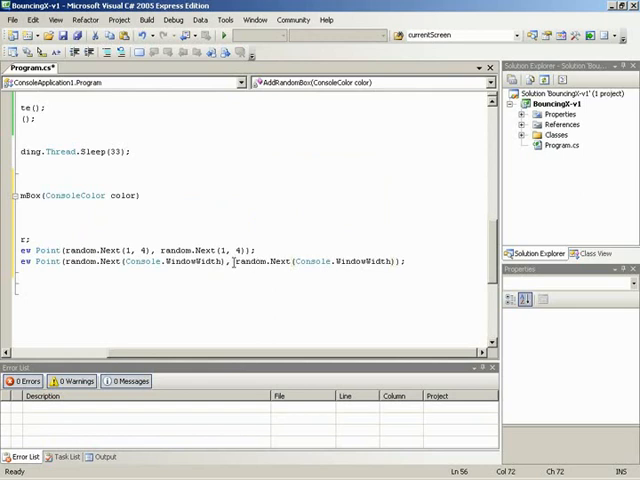
double_click(372, 261)
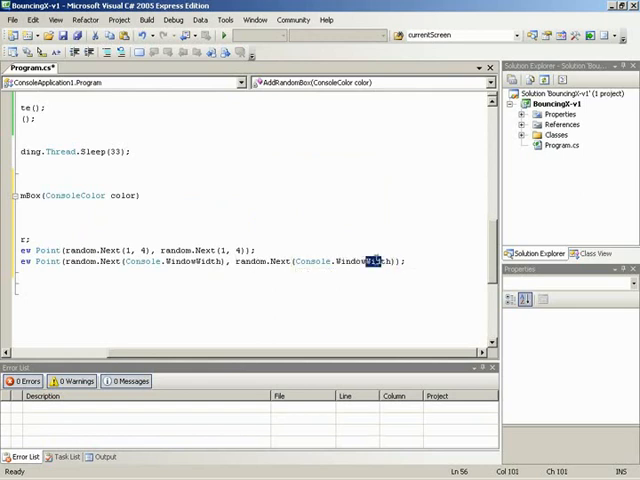
type("Height")
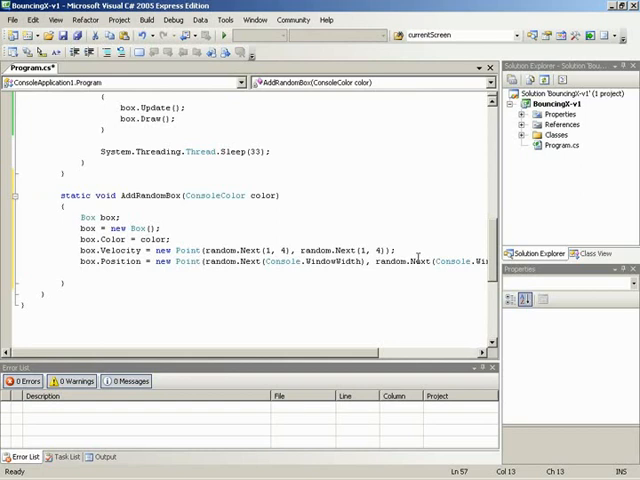
type("boxes.Add(box);")
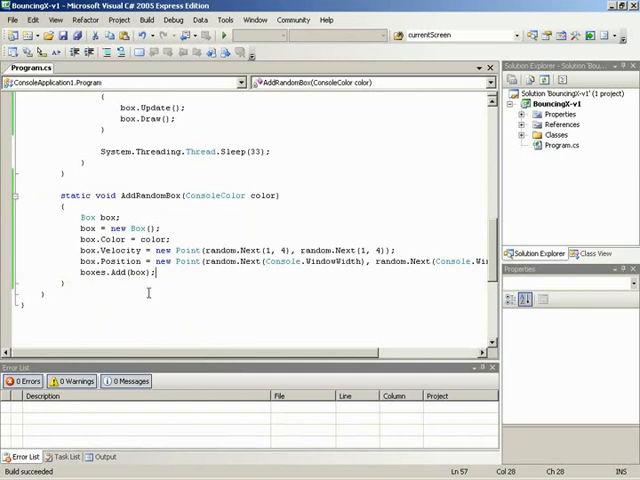
scroll("up", 3)
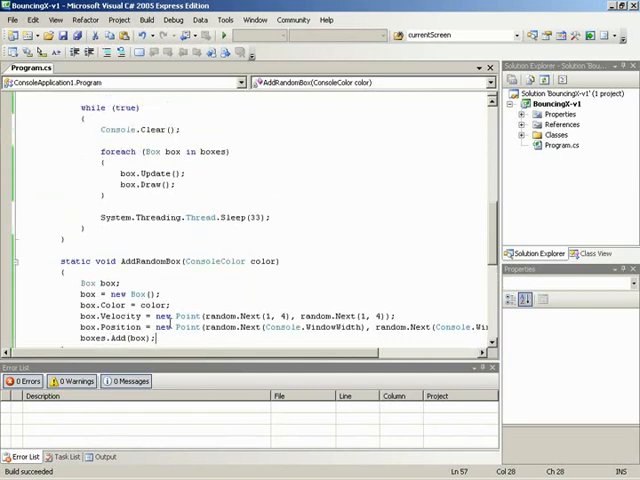
Step: Scroll through Program.cs to review Main's AddRandomBox(ConsoleColor.Blue) call before the loop
scroll("up", 3)
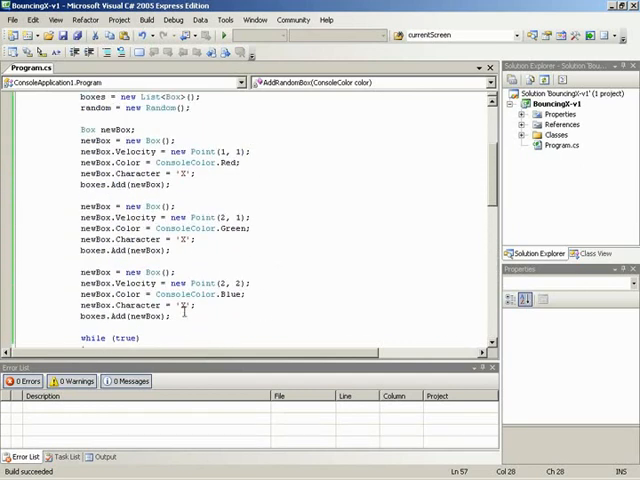
scroll("down", 3)
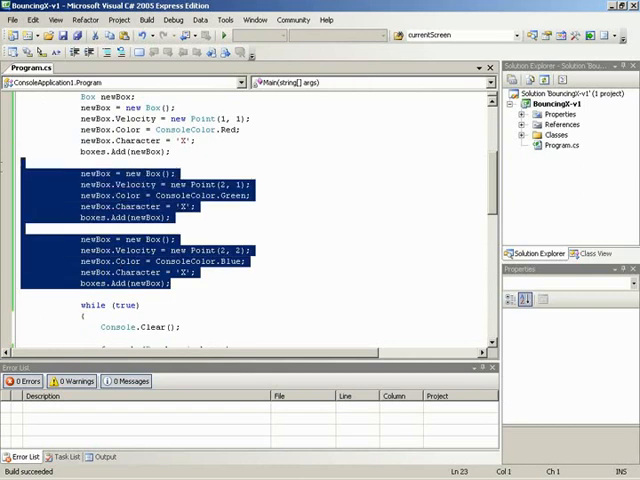
scroll("up", 3)
type("AddRandomBox(ConsoleColor.Blue);")
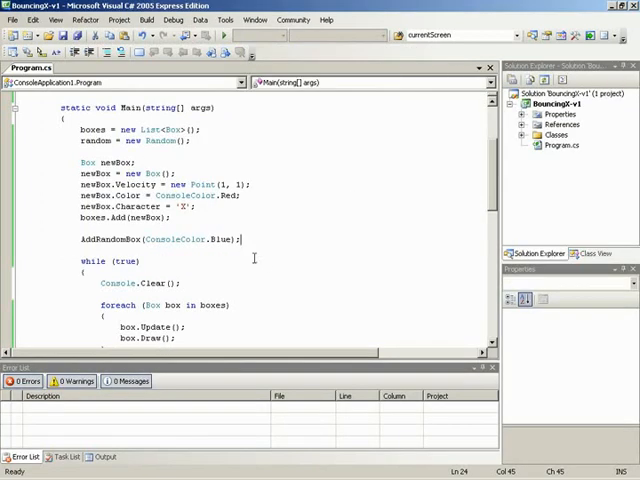
scroll("down", 3)
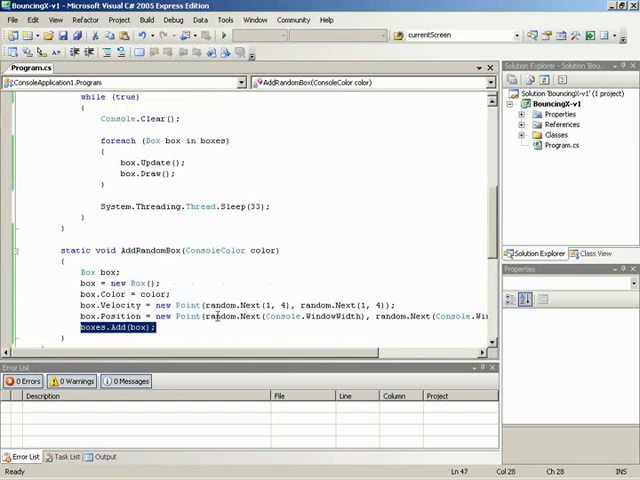
scroll("up", 3)
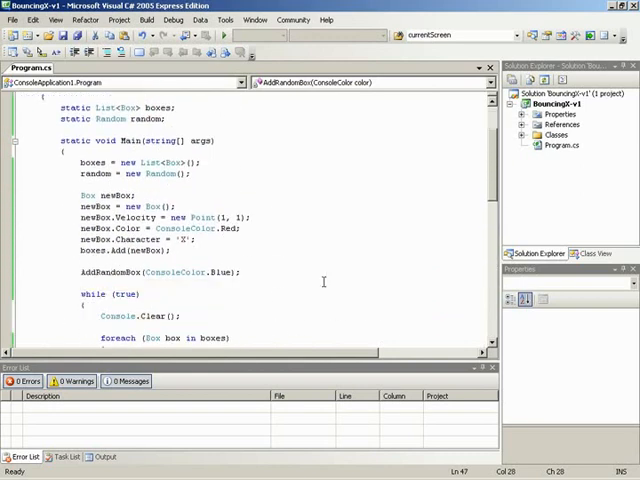
scroll("down", 3)
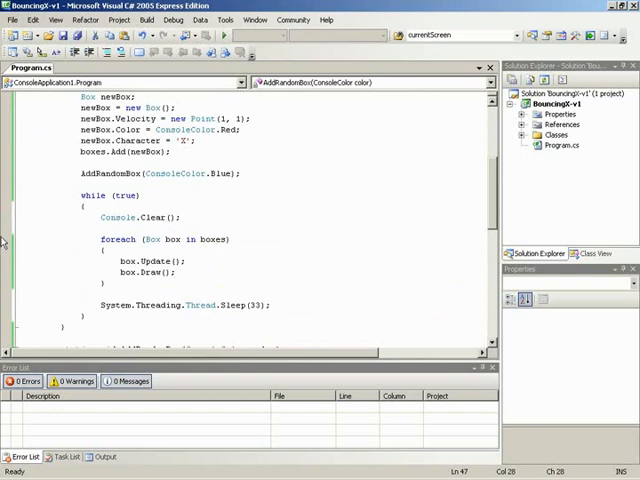
double_click(118, 239)
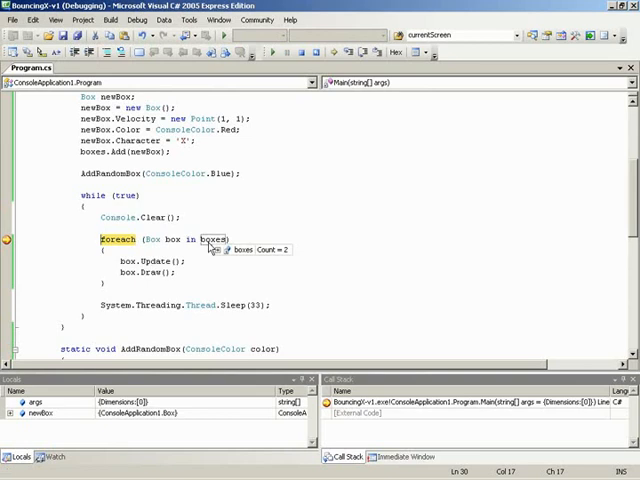
left_click(224, 249)
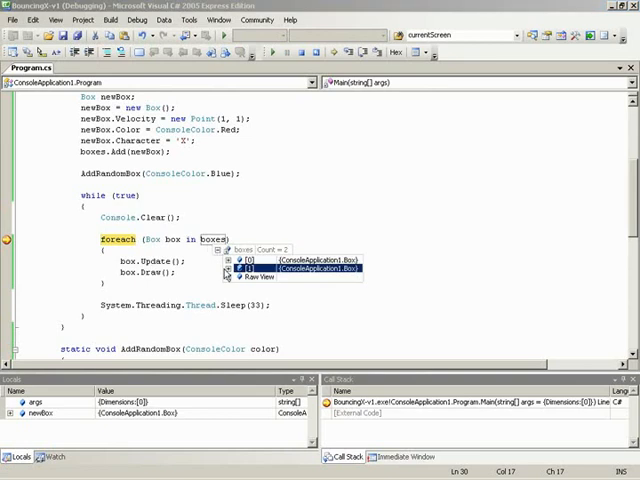
left_click(234, 261)
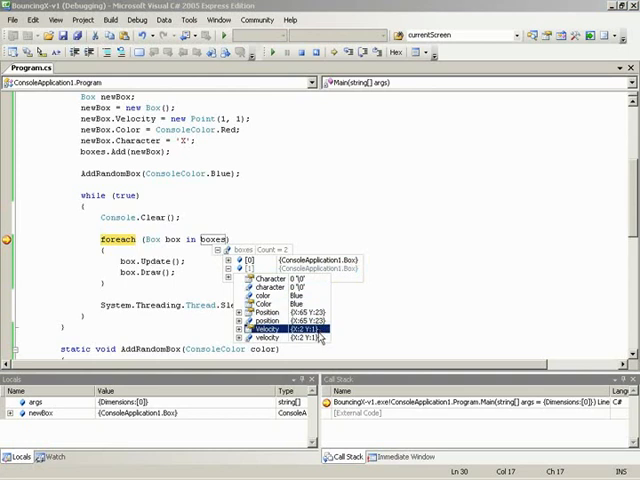
left_click(268, 306)
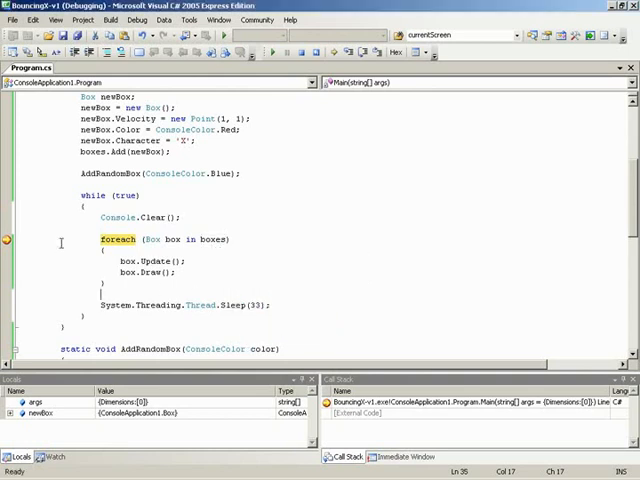
mouse_move(8, 239)
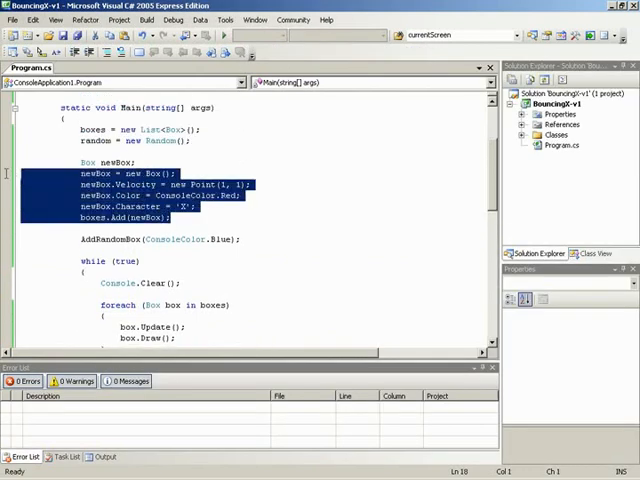
Step: Add a box.Character string assignment inside AddRandomBox
scroll("down", 3)
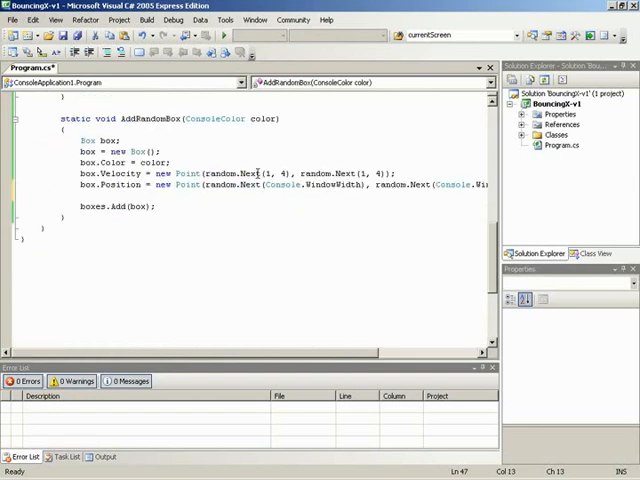
type("box.Character")
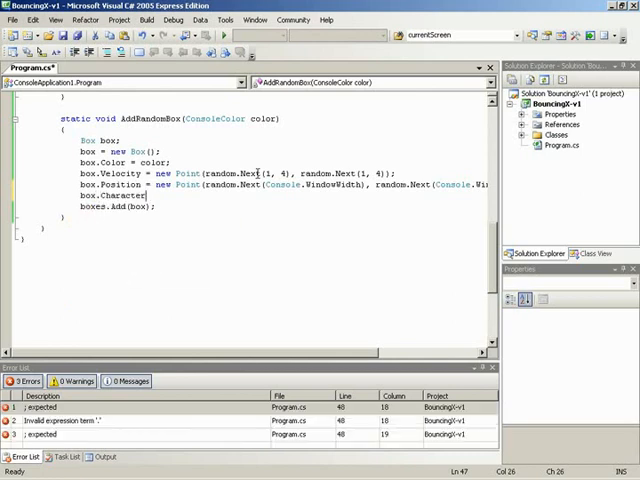
type("= \"")
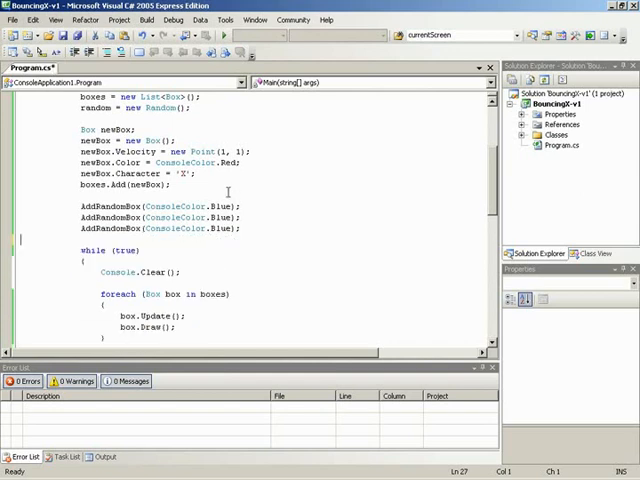
Step: Change the three AddRandomBox colours from Blue to Red, Yellow and White
double_click(221, 218)
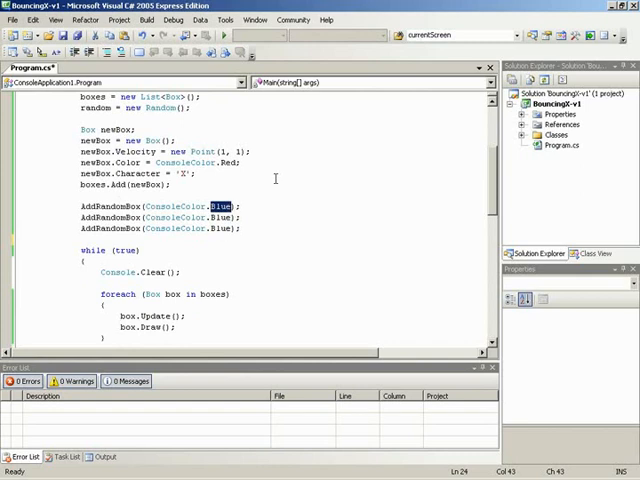
type("Red")
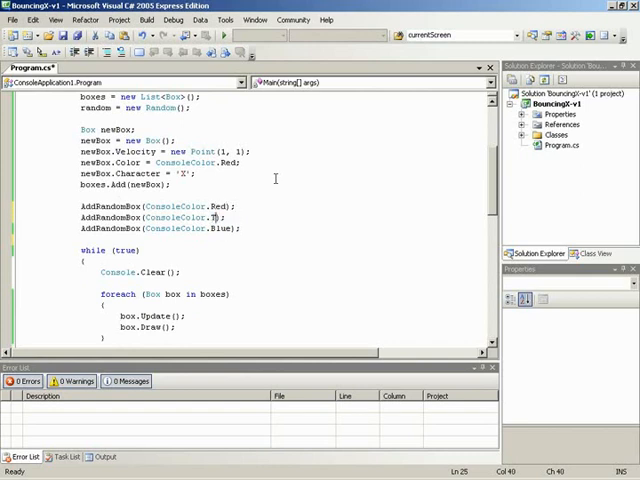
type("ellow")
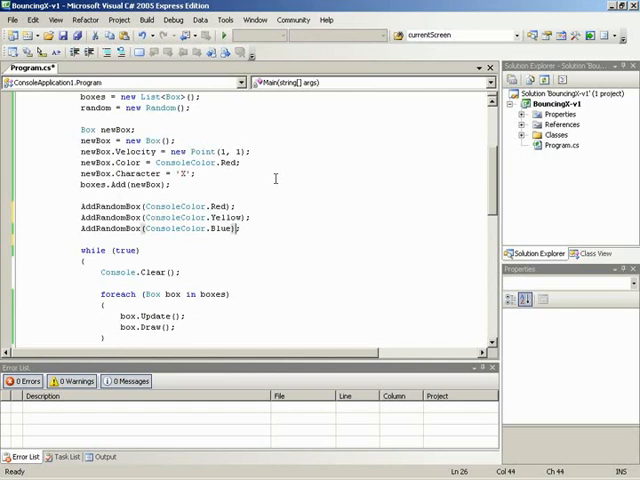
type("White")
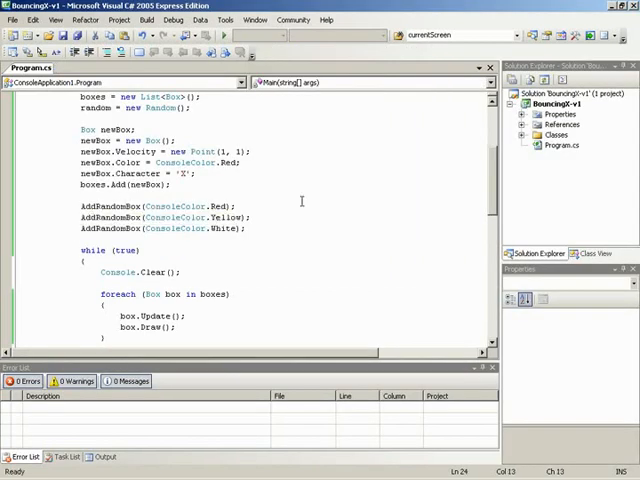
Step: Wrap the three AddRandomBox calls in a for (int i = 0; i < 5; i++) loop
key("Return")
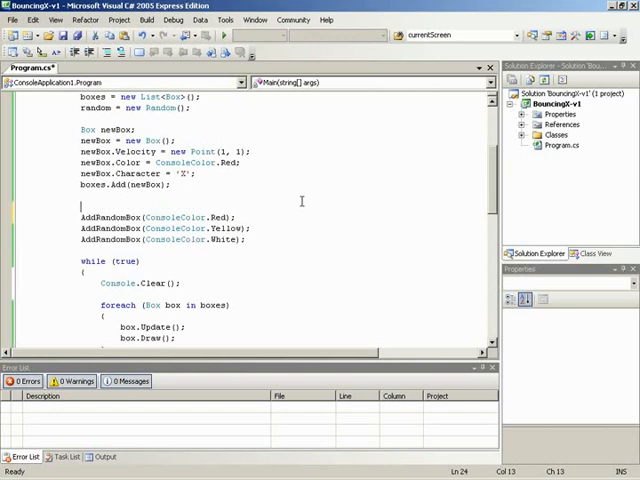
type("for")
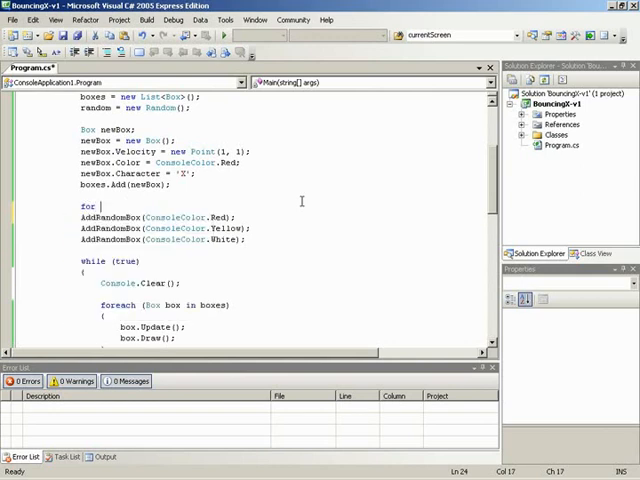
type("int")
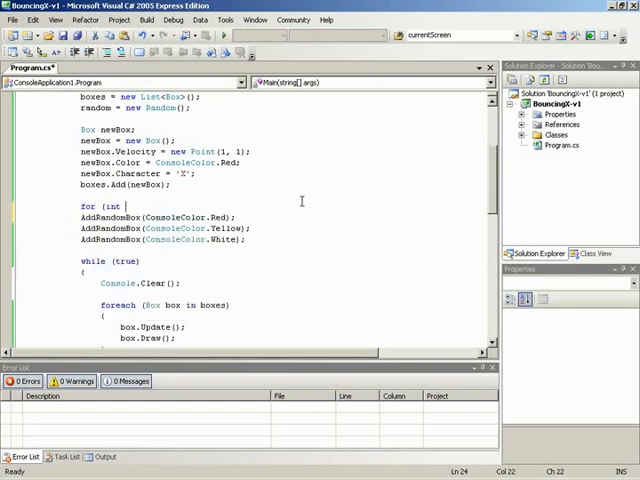
type("i 0")
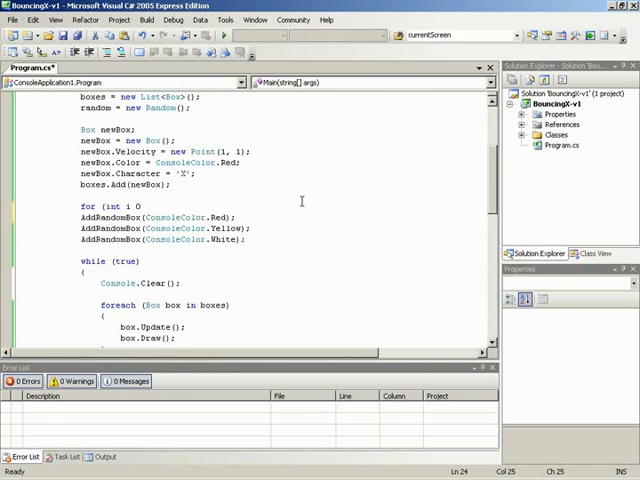
type("= 0;")
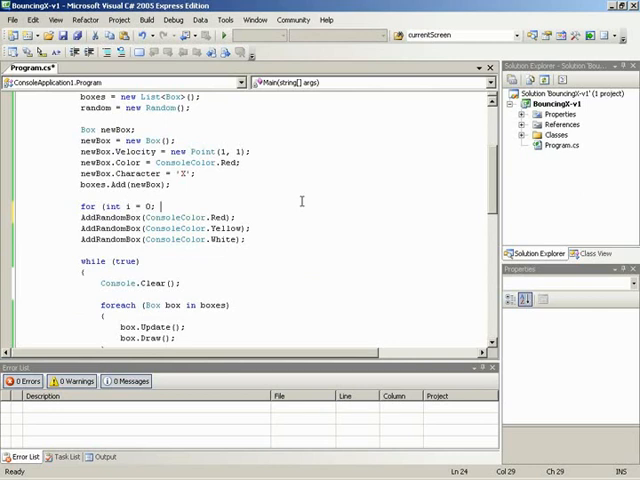
type("i < 5;")
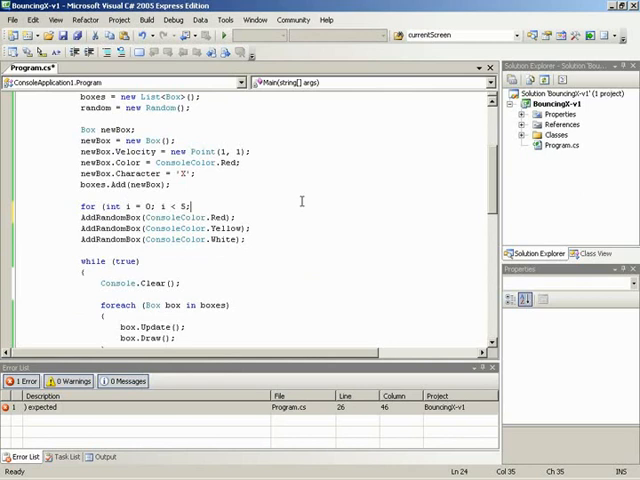
type("i++)")
type("}")
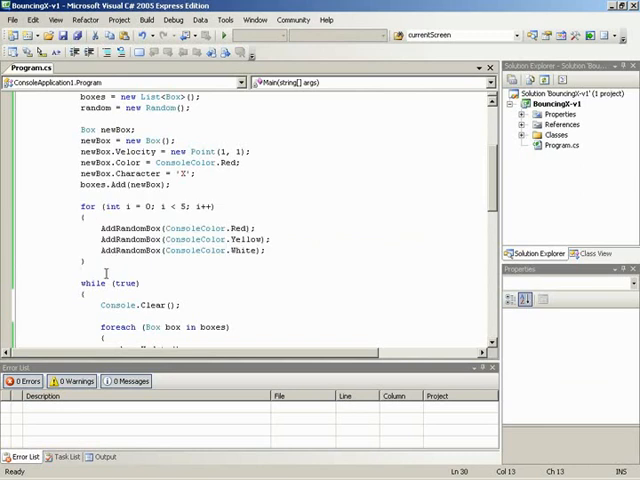
Step: Change newBox.Color from ConsoleColor.Red to ConsoleColor.Blue and review the code
scroll("down", 3)
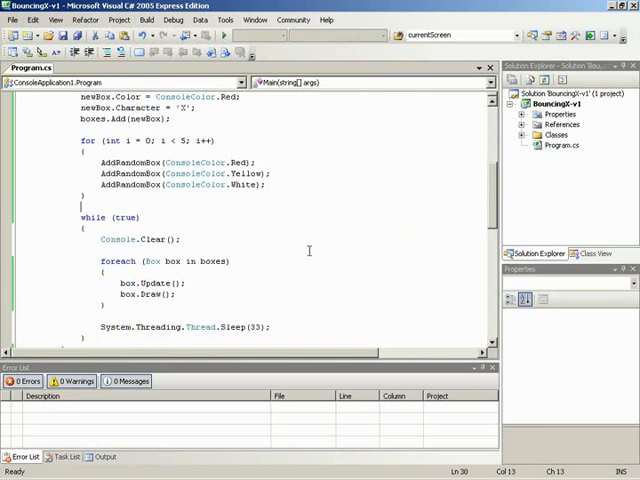
scroll("up", 3)
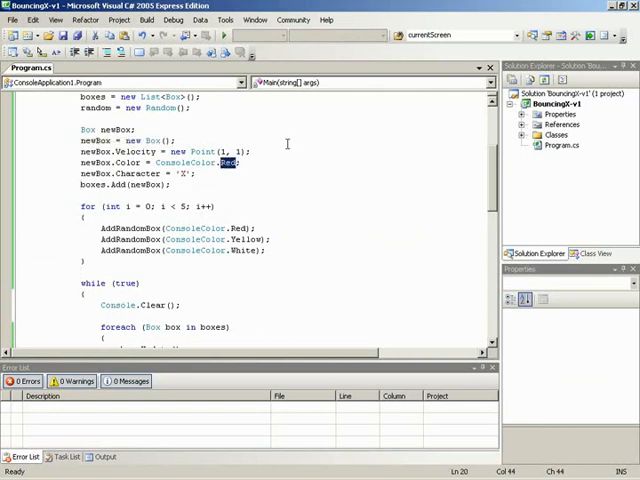
type("Blue")
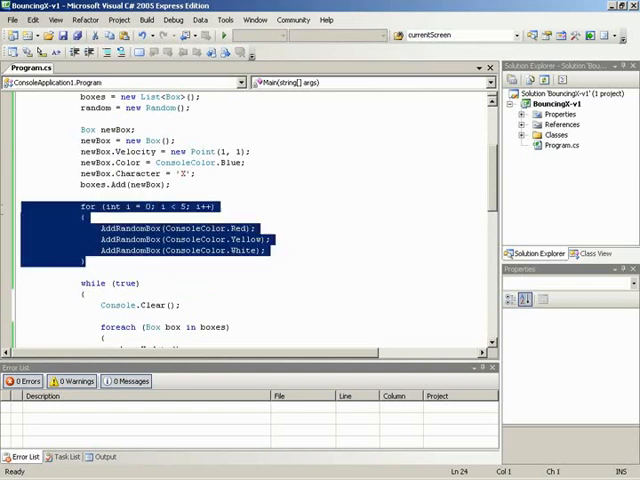
scroll("down", 3)
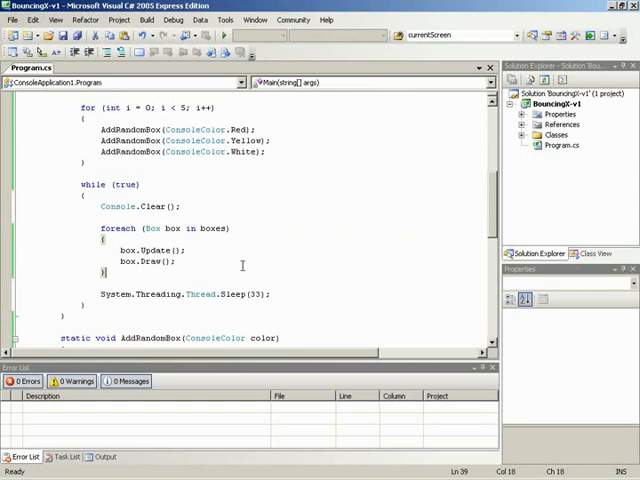
scroll("down", 3)
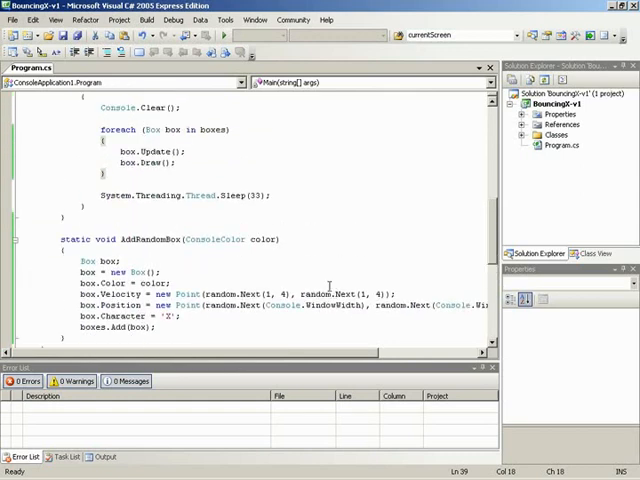
scroll("up", 3)
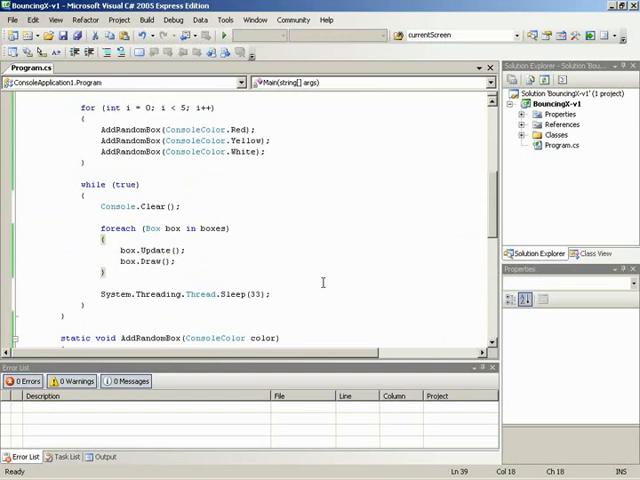